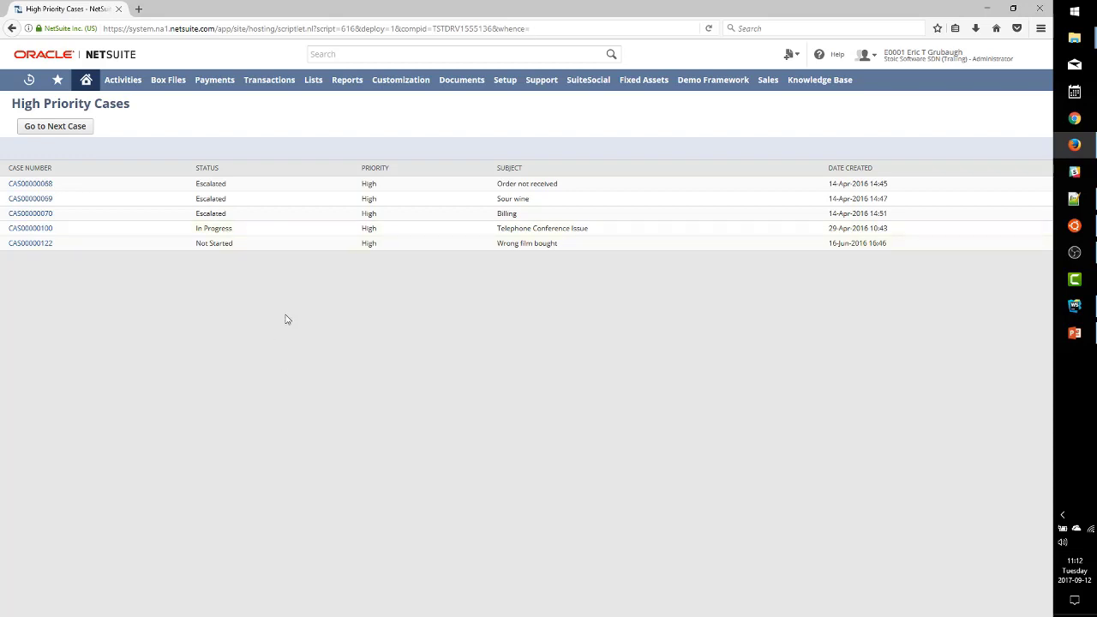
From Lists > Support, open the Cases link in a new browser tab.
click(312, 80)
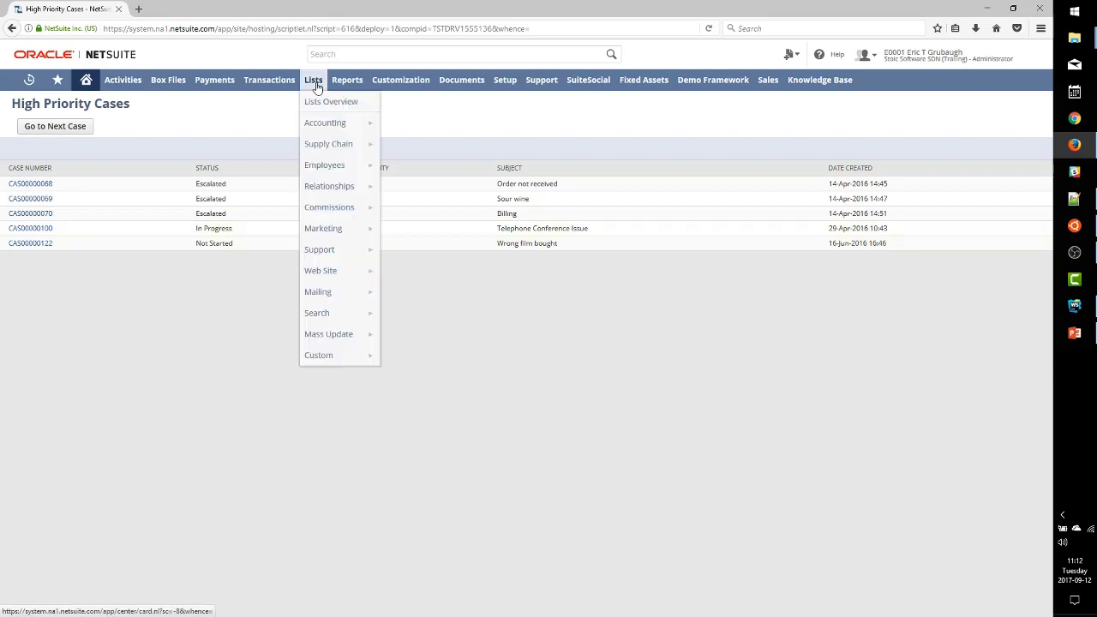
right_click(394, 250)
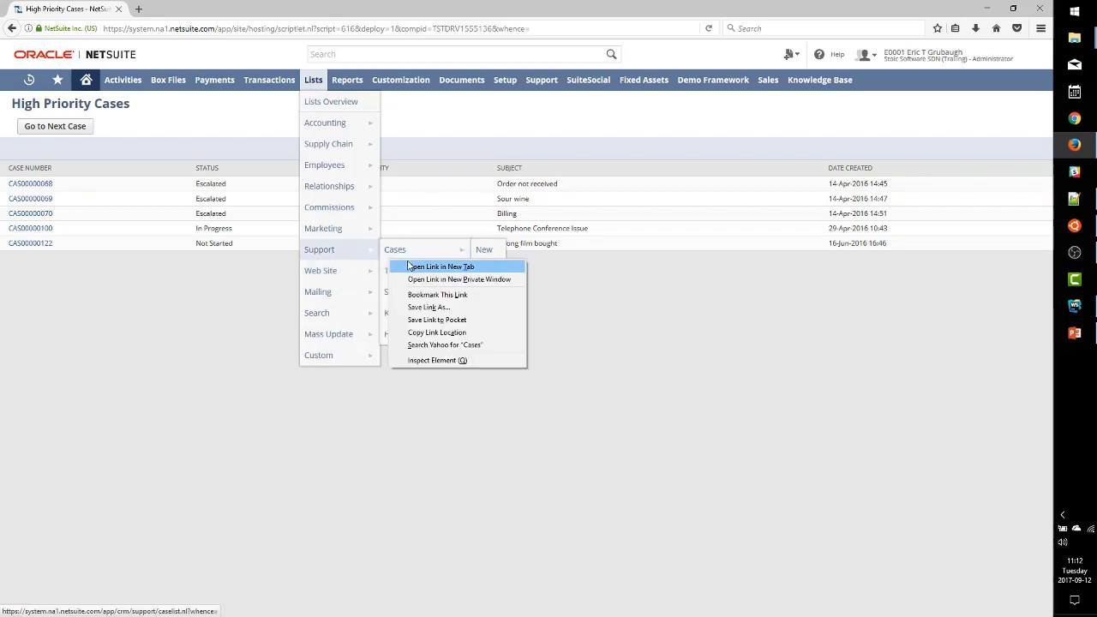
click(441, 267)
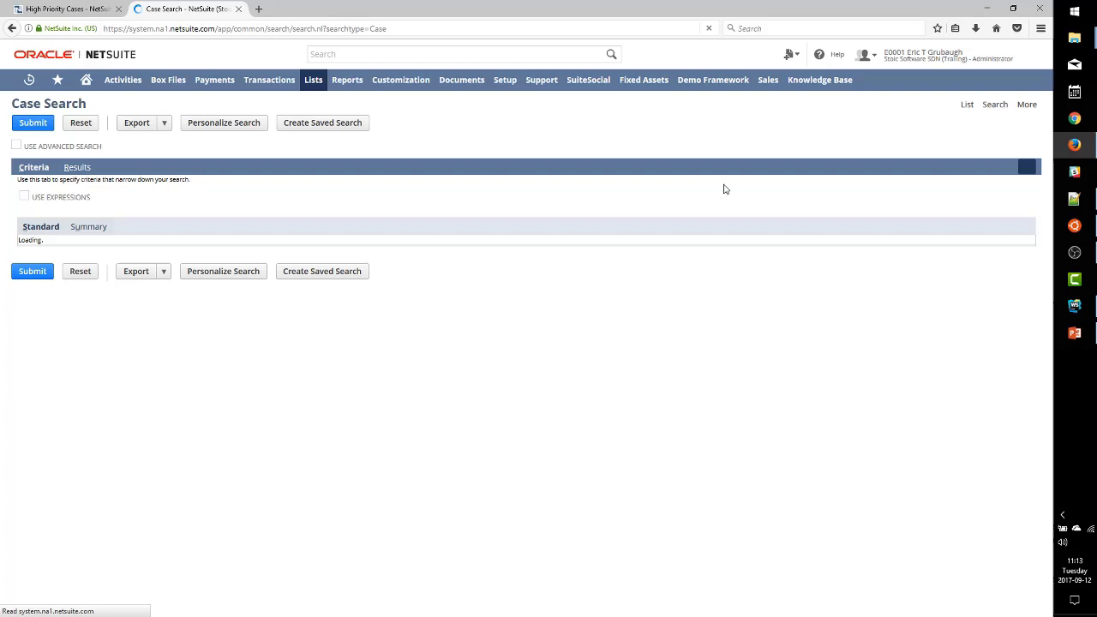
Submit the case search in the new tab to list cases including CAS00000144.
click(17, 144)
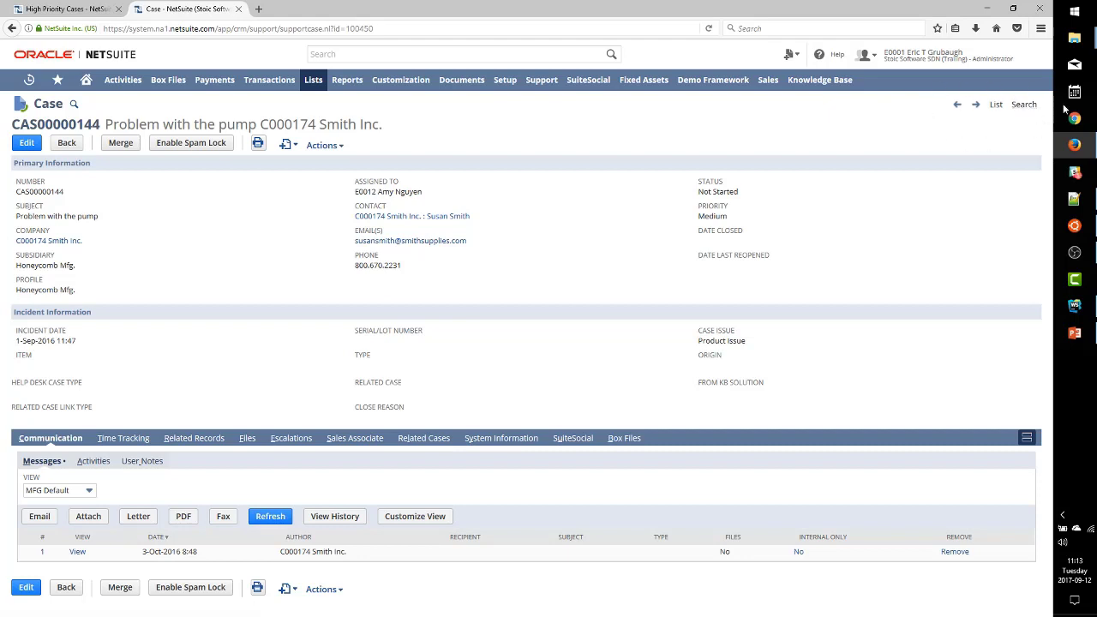
mouse_move(1045, 109)
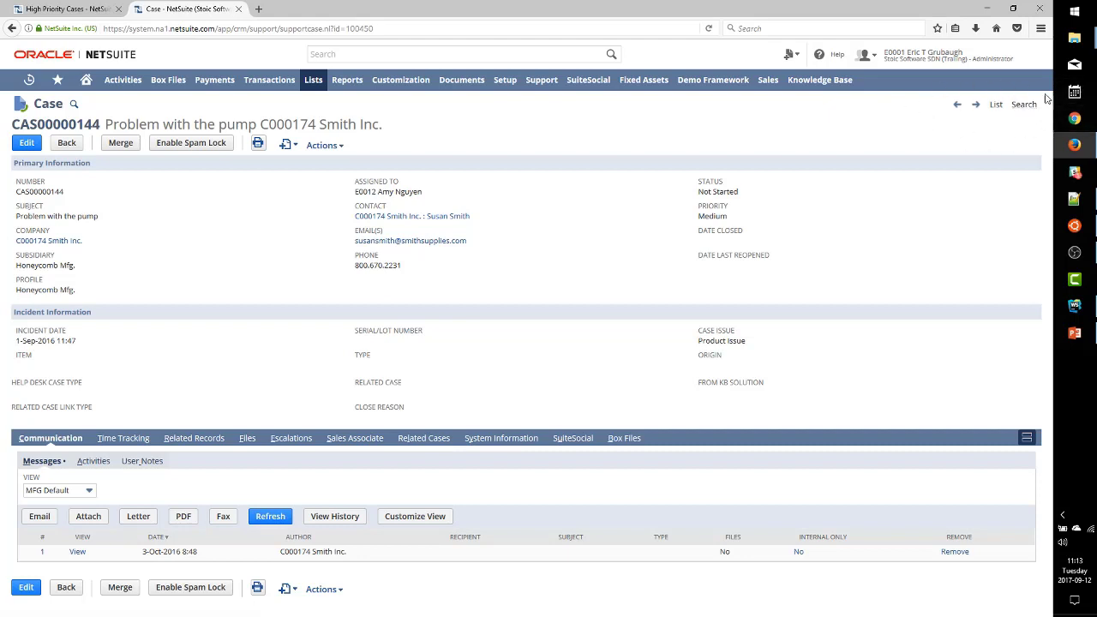
mouse_move(980, 127)
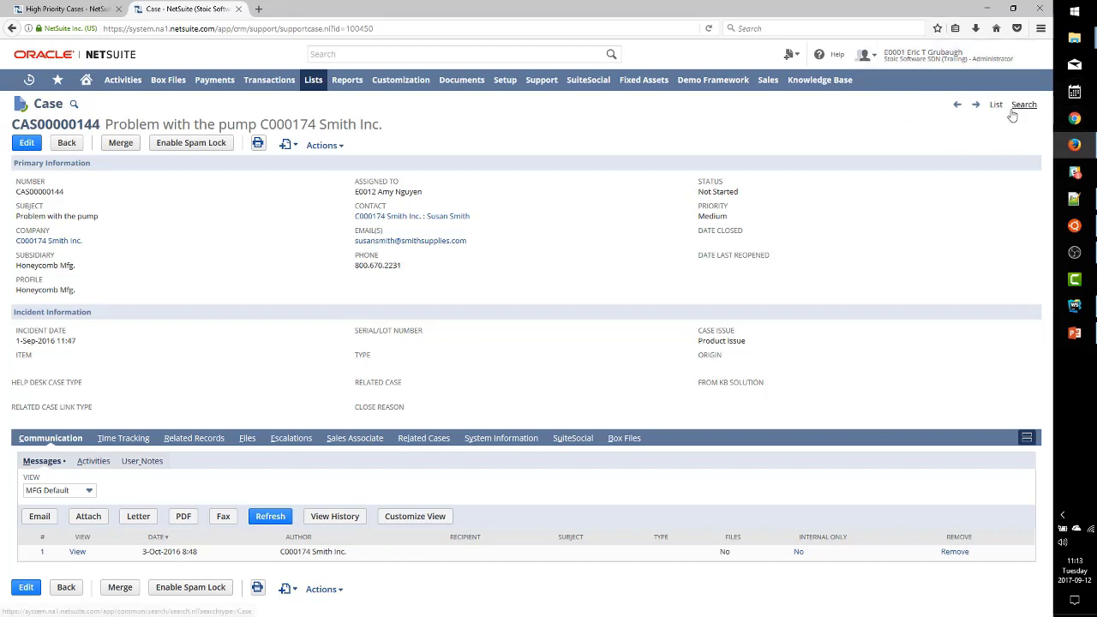
mouse_move(614, 156)
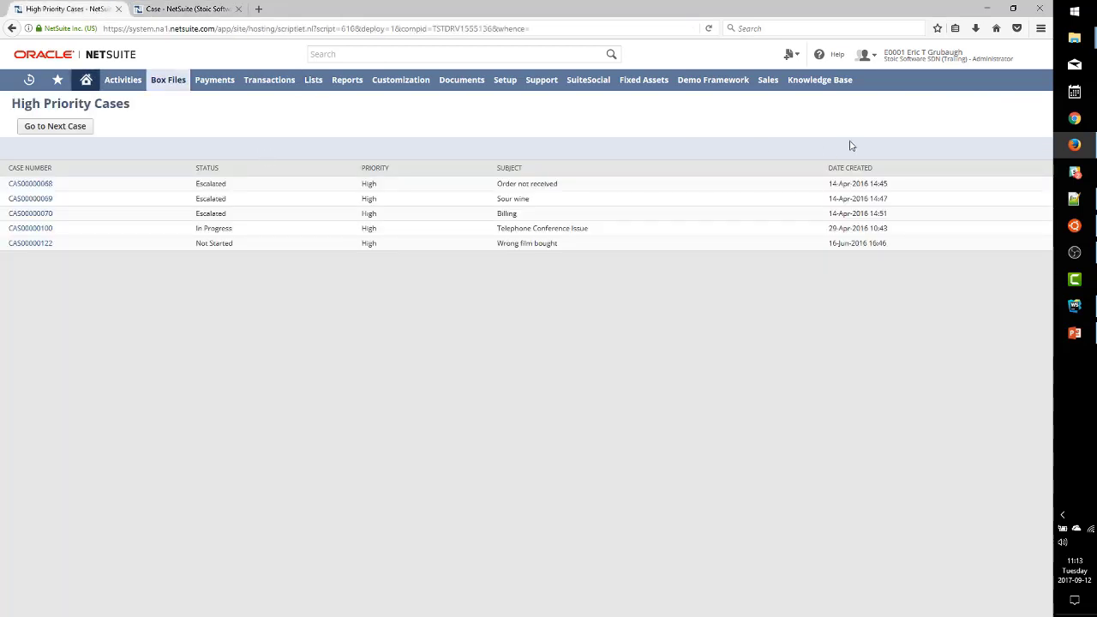
mouse_move(987, 93)
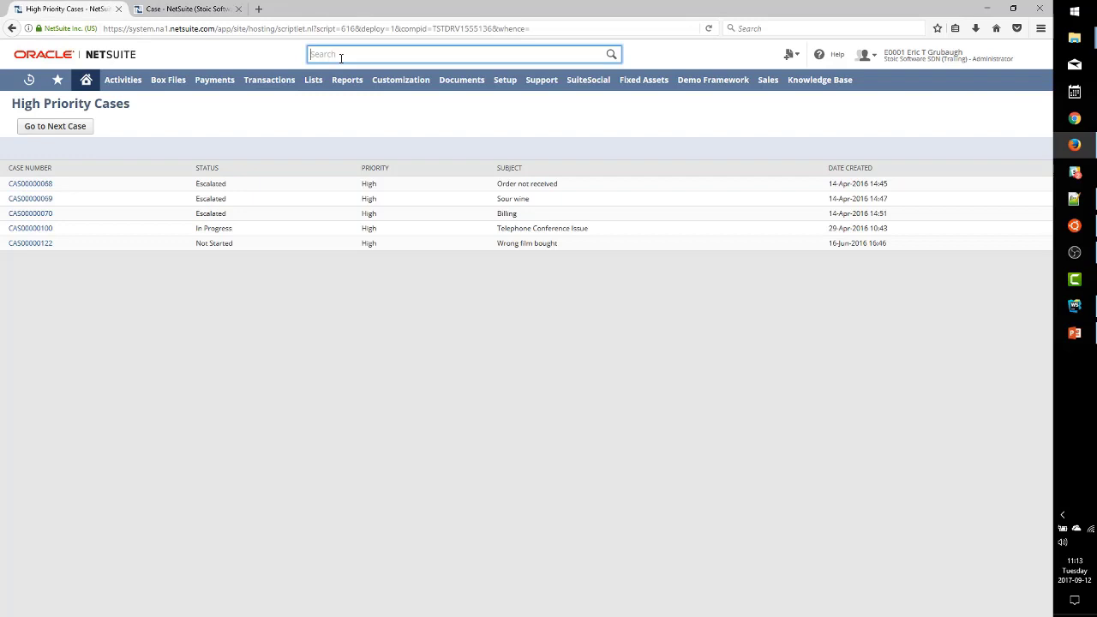
Search Help:n/ui/serverWidget and allow the blocked Help Center pop-up to open.
text(Help:n/ui/serverWidget)
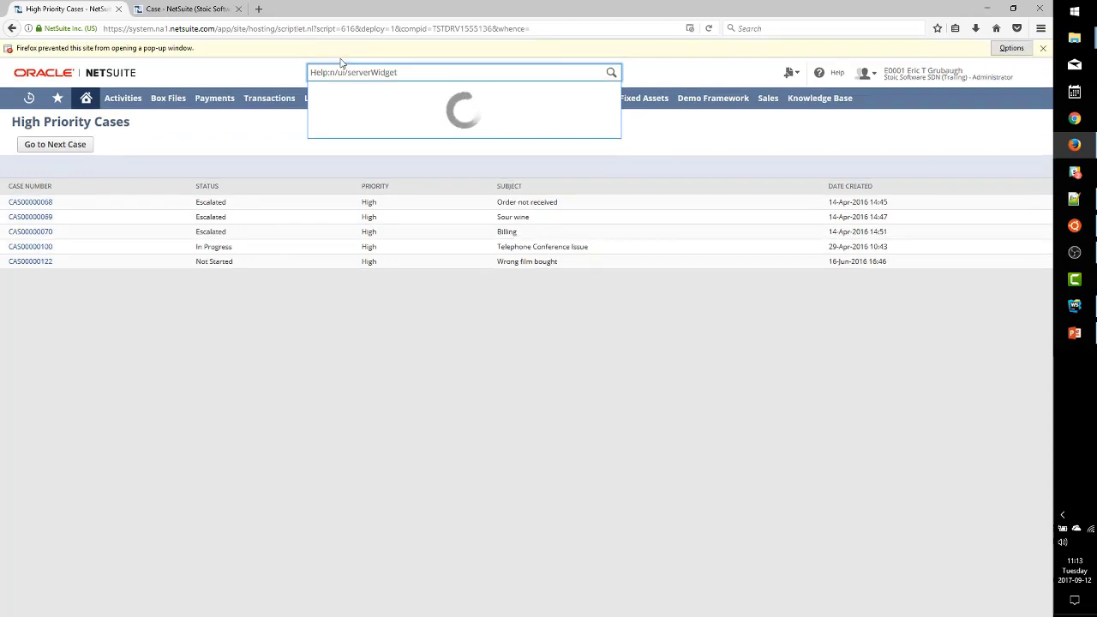
click(1011, 48)
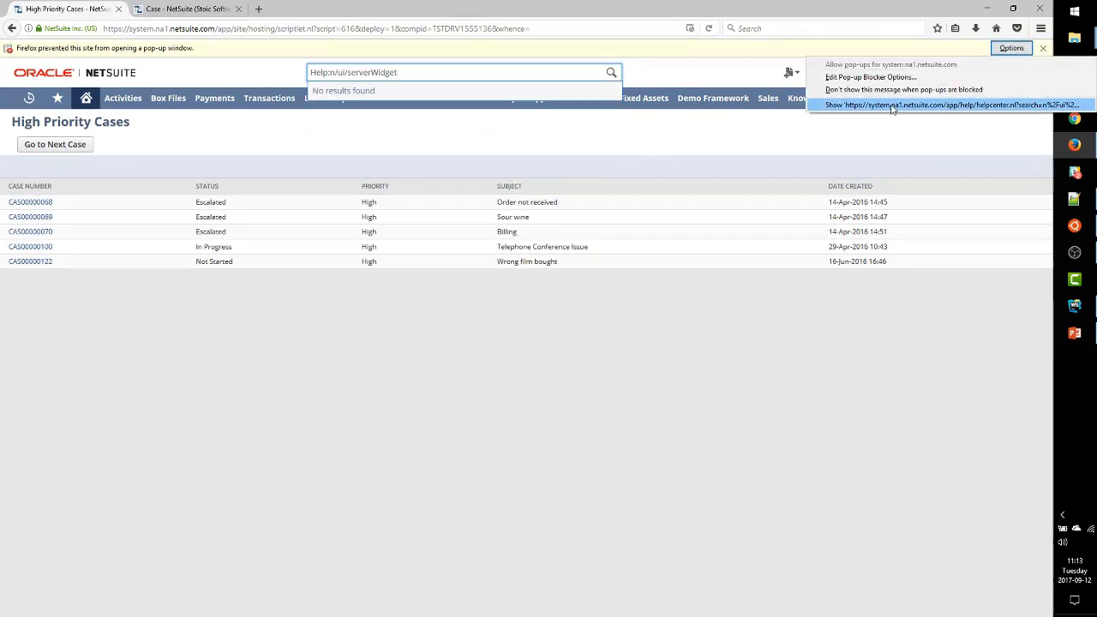
click(928, 105)
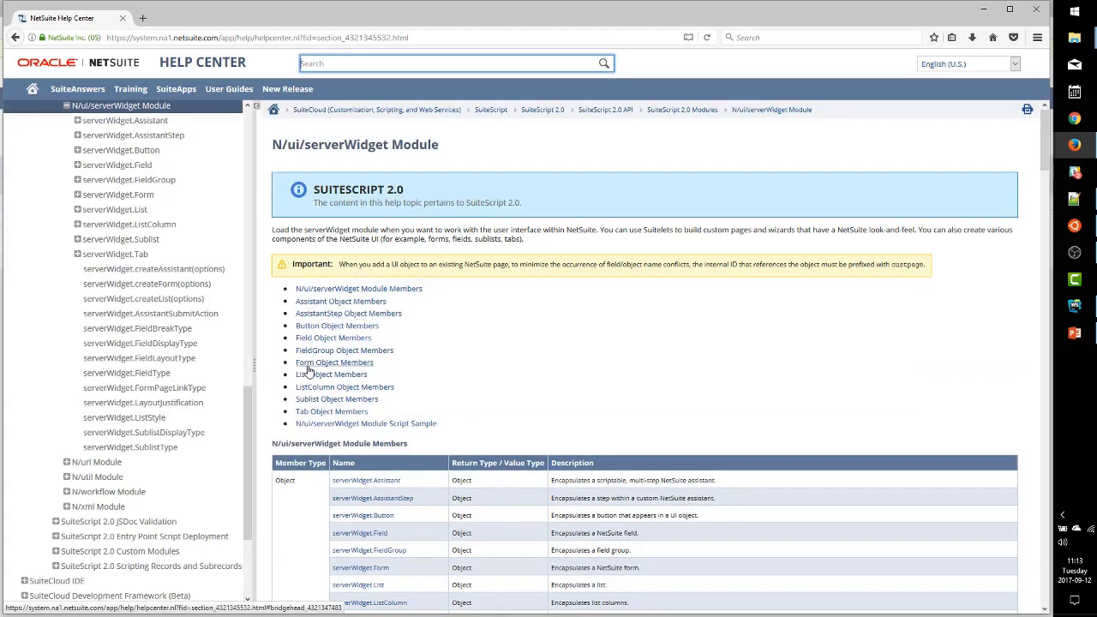
Reach List.addPageLink(options) via List Object Members and highlight its title and type parameters.
click(330, 374)
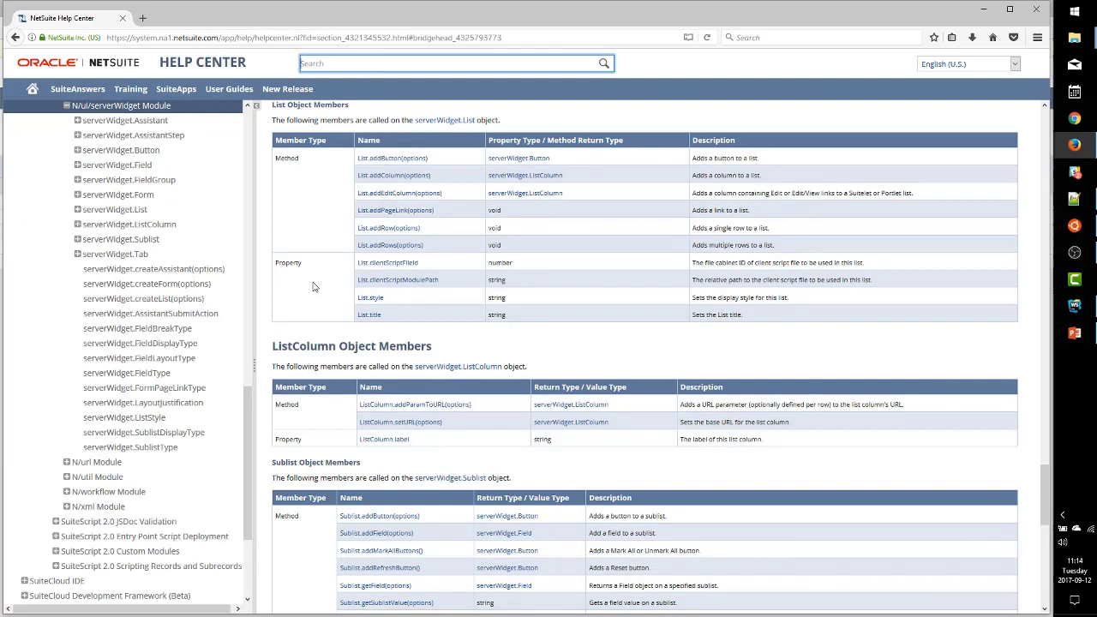
mouse_move(454, 128)
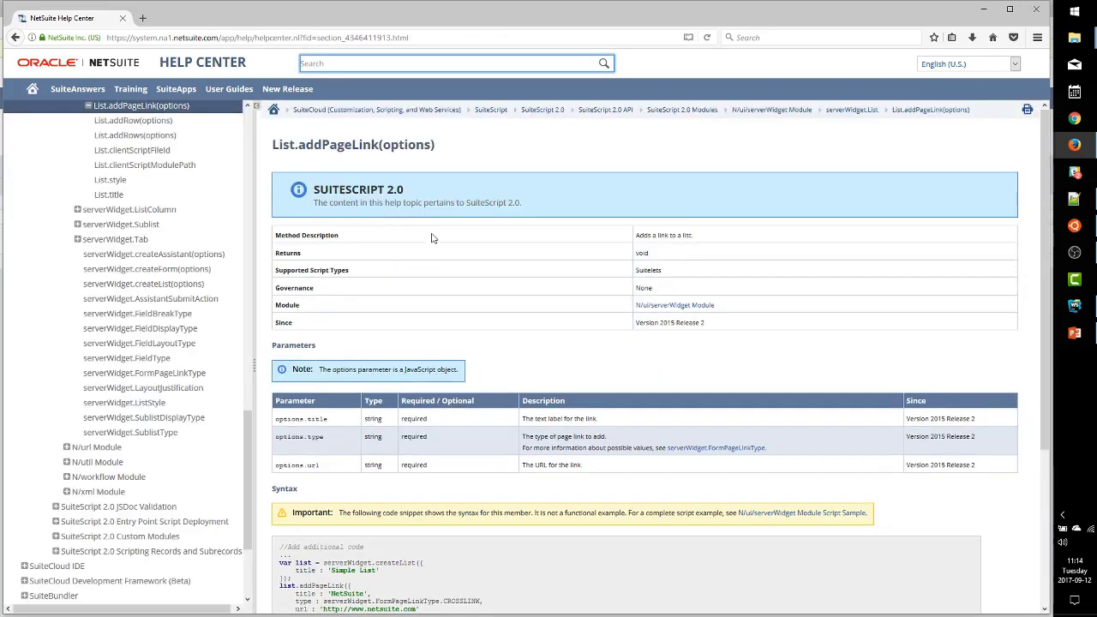
scroll(down, 3)
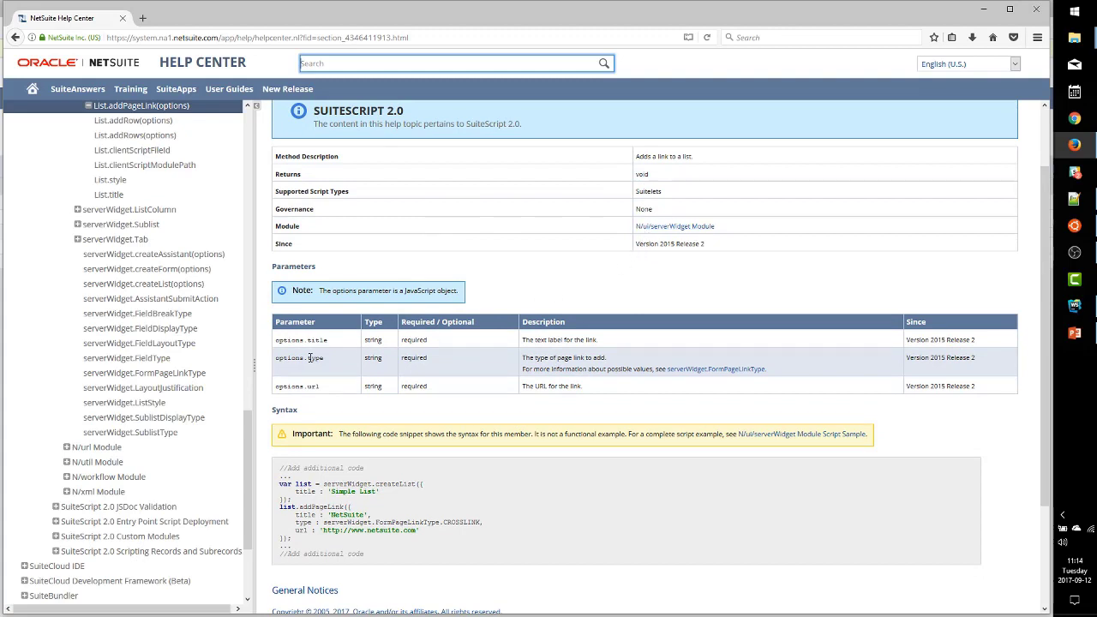
mouse_move(324, 390)
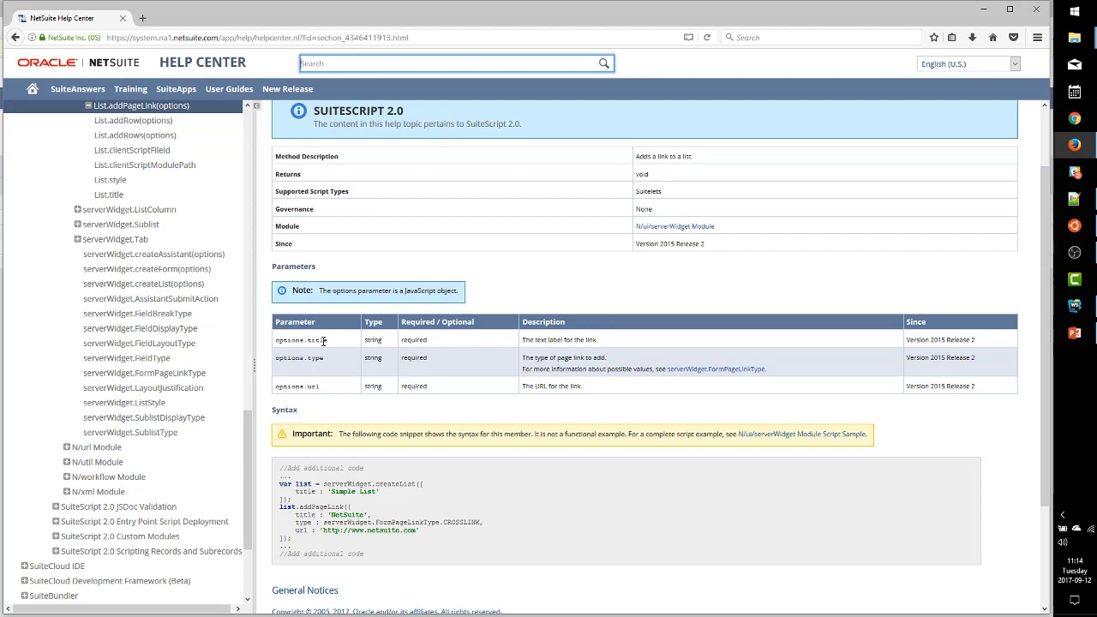
double_click(317, 339)
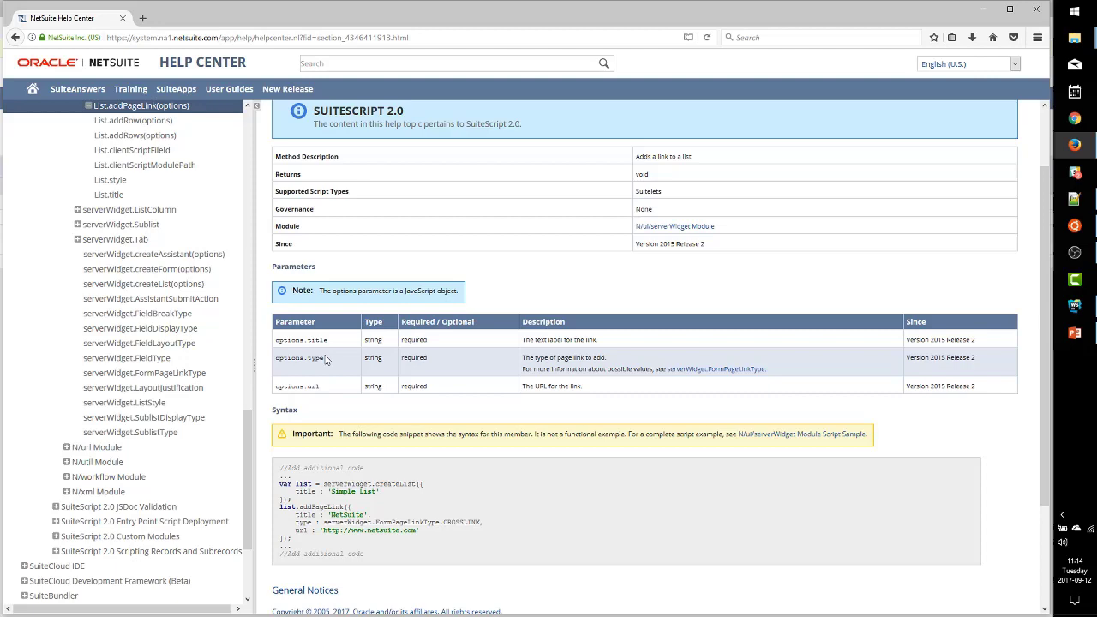
double_click(300, 358)
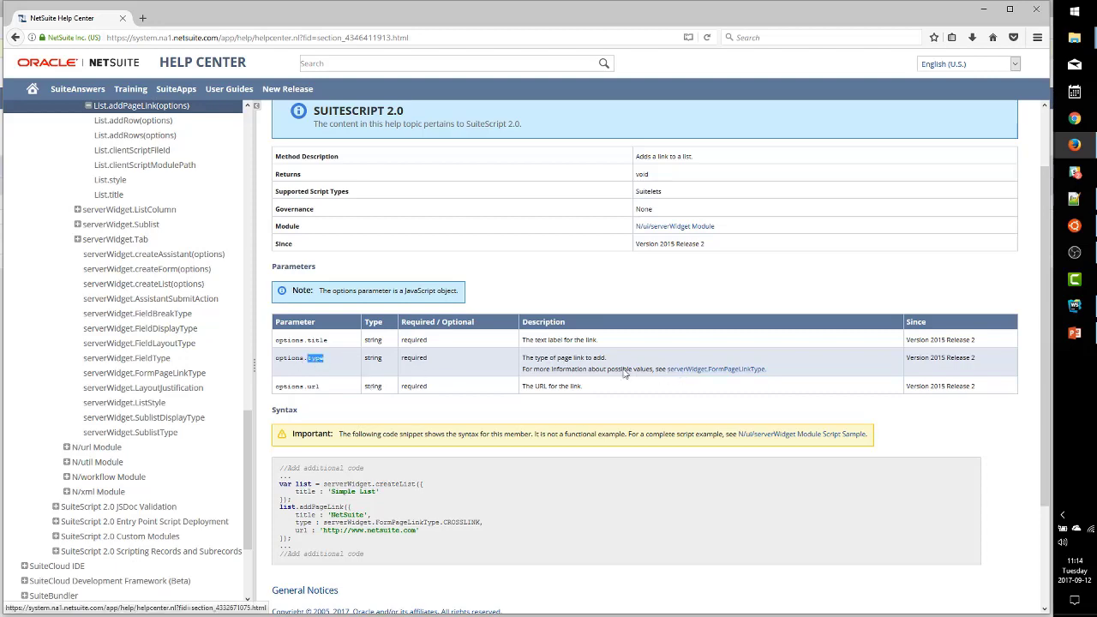
scroll(down, 3)
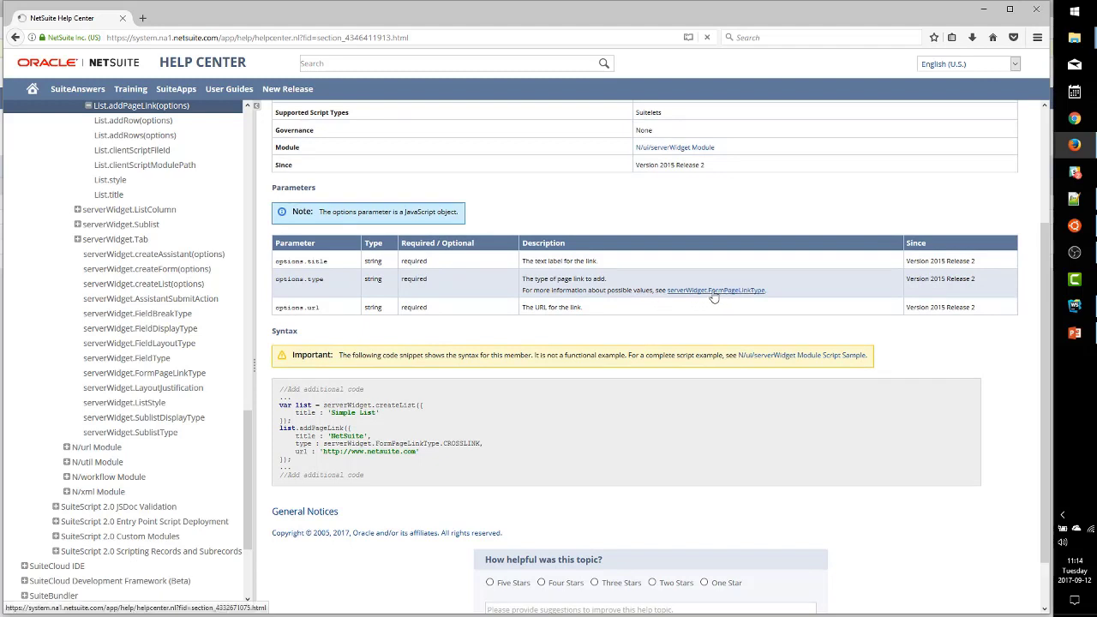
Follow the serverWidget.FormPageLinkType link and select its BREADCRUMB/CROSSLINK value text.
click(717, 289)
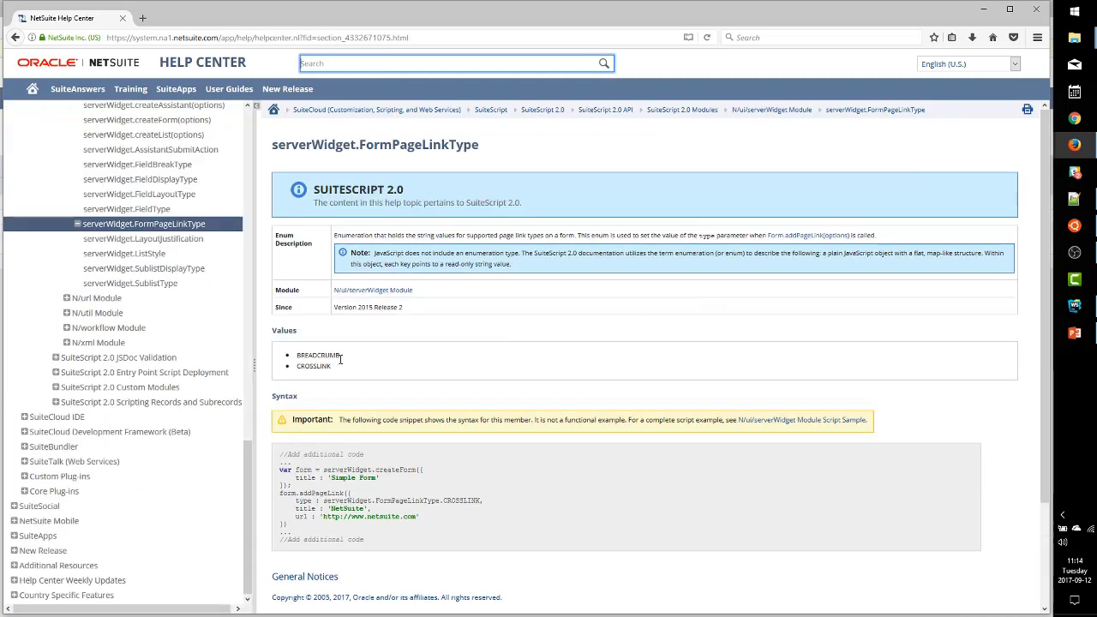
drag(294, 354, 332, 366)
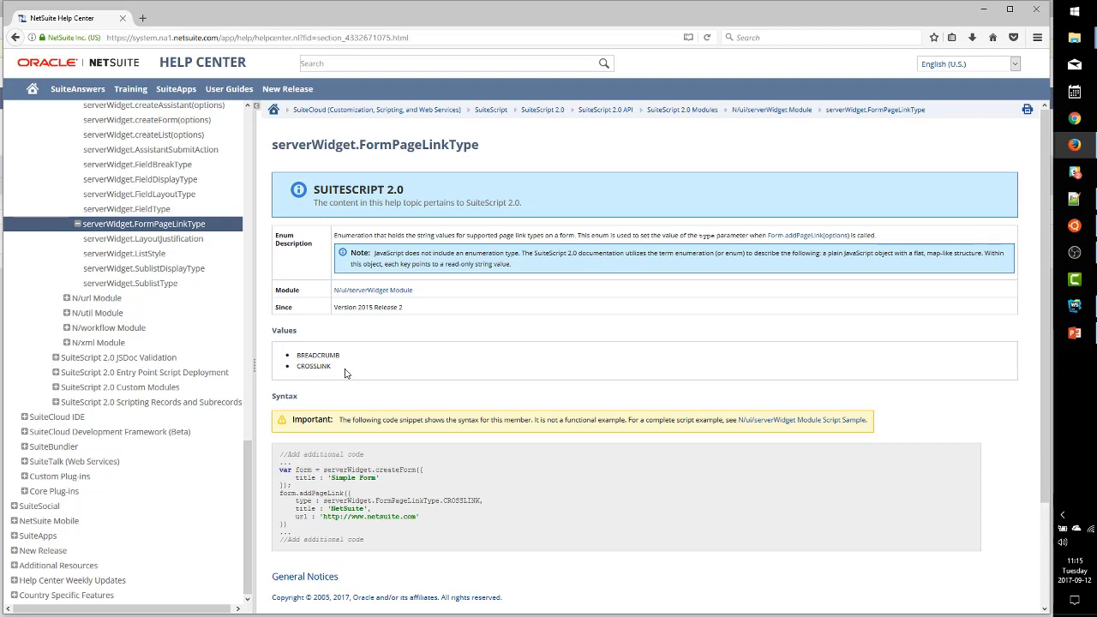
mouse_move(323, 377)
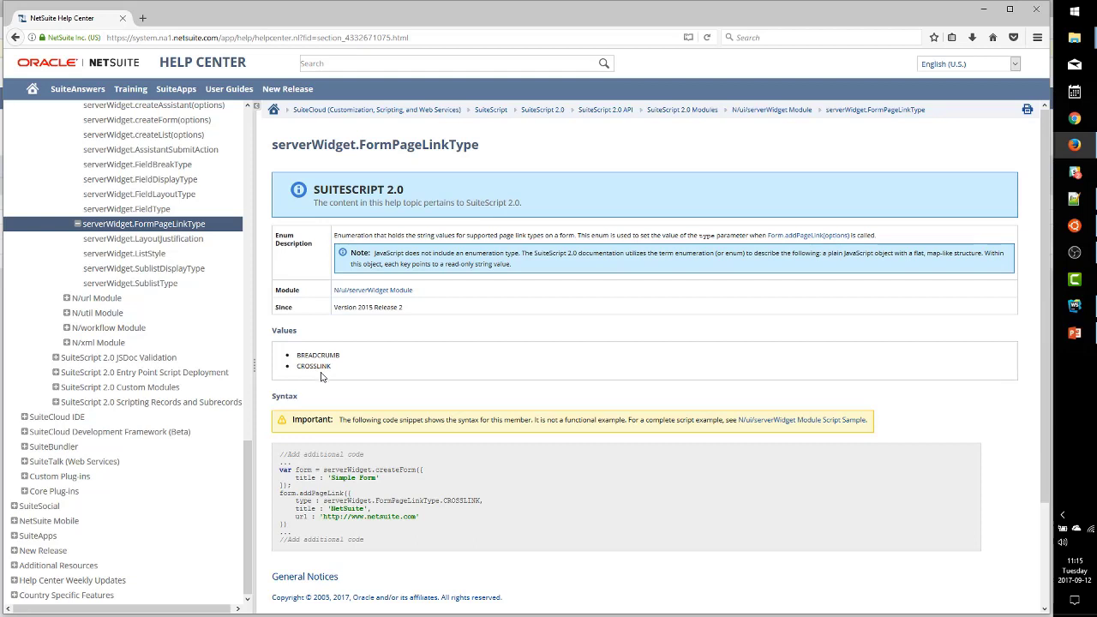
mouse_move(341, 387)
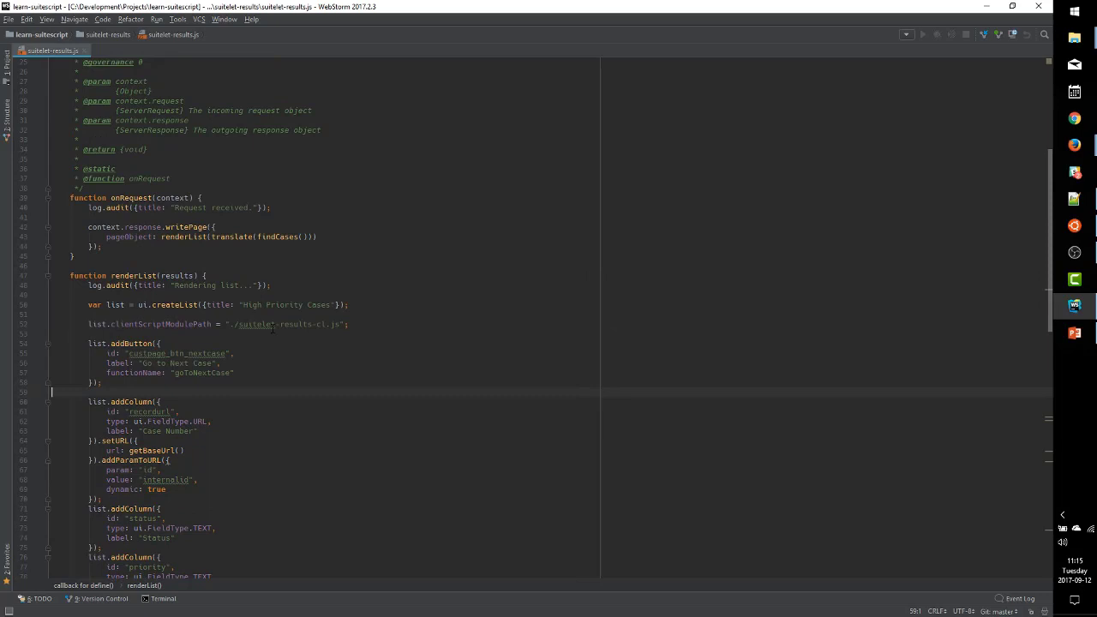
Run git checkout -b feature/add-page-links in the Bash terminal.
scroll(down, 3)
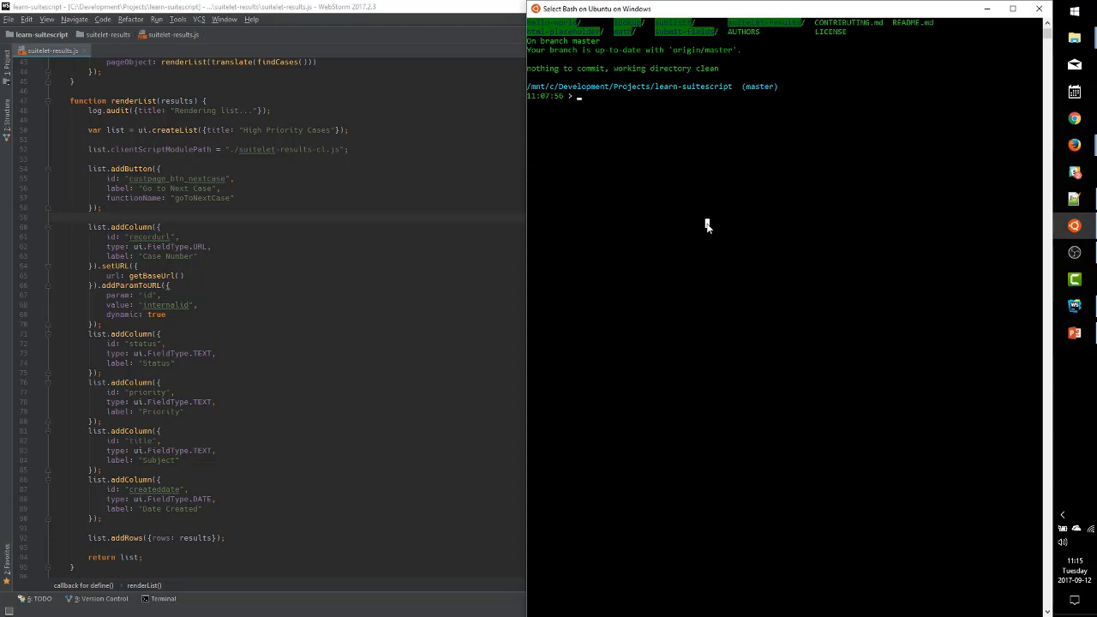
text(git checkout -b feature/add-page-links)
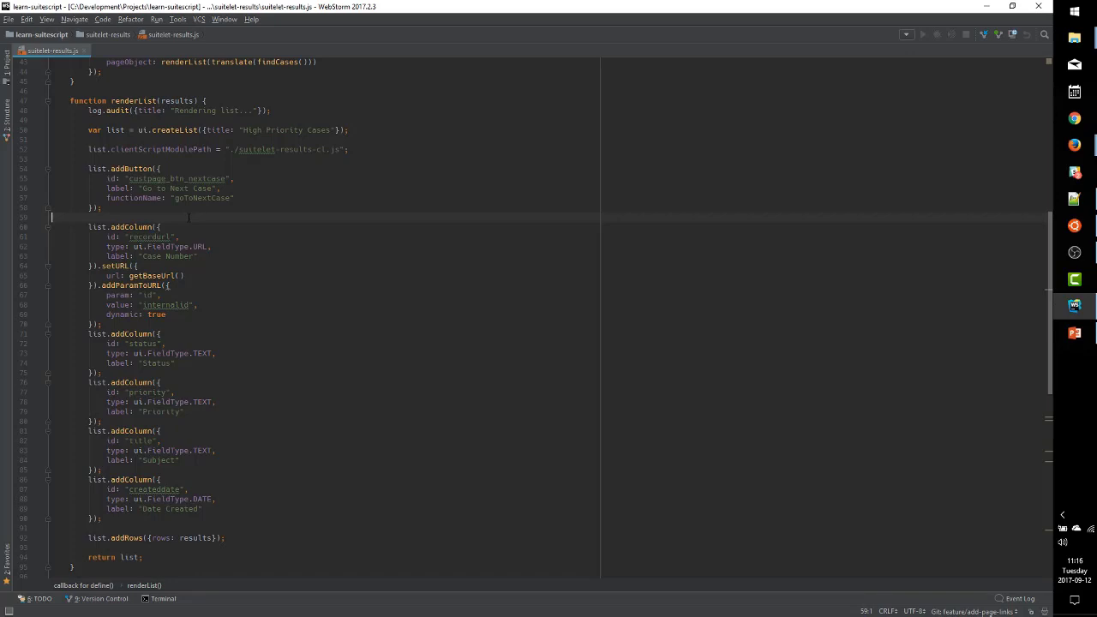
Write list.addPageLink({ with a CROSSLINK type and an empty url property in renderList.
text(list.addPageLink({)
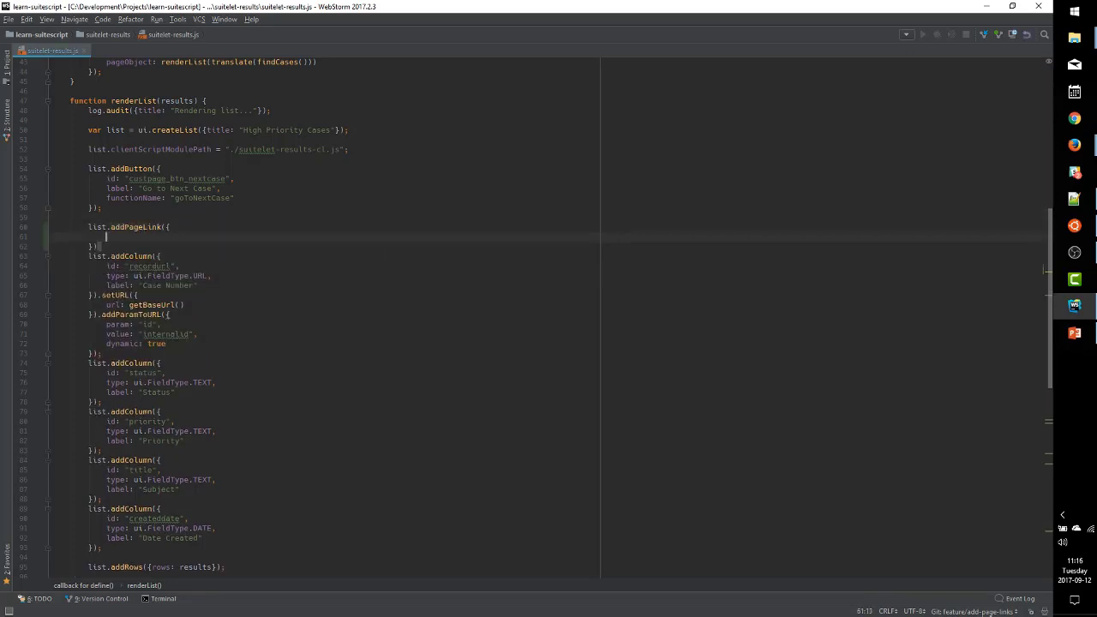
text(type: ui.PageFormLinkType)
text(title: "",)
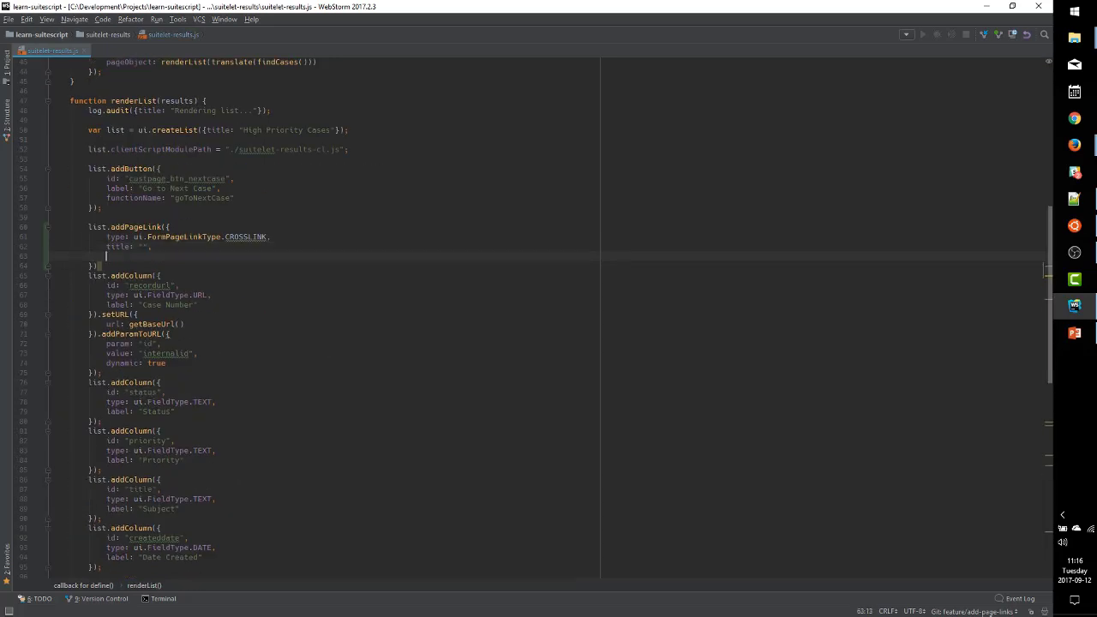
text(url: "")
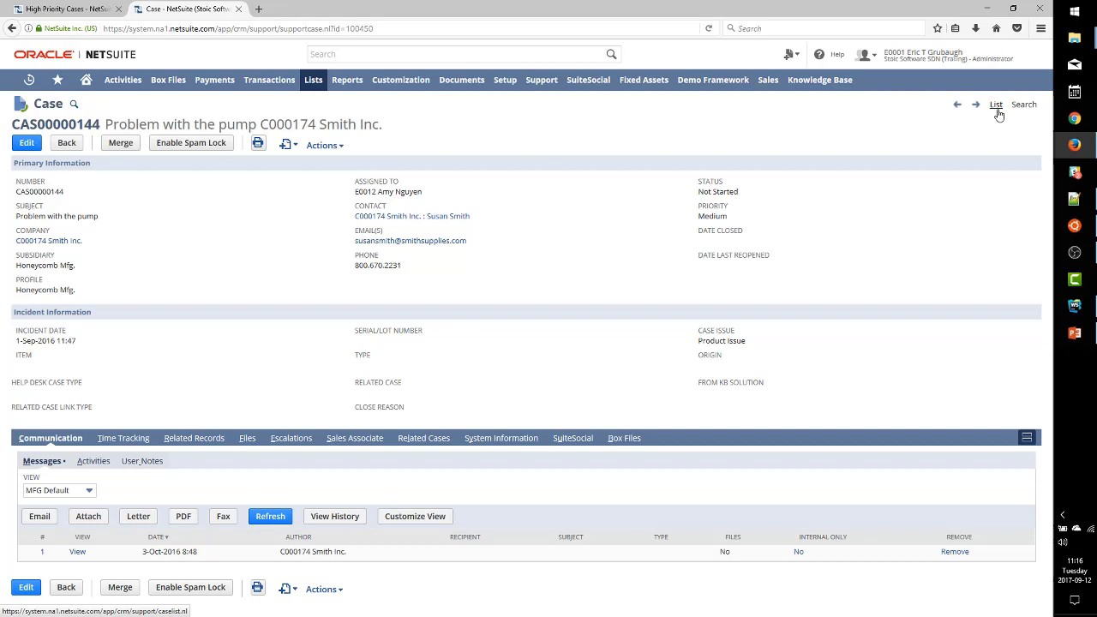
mouse_move(997, 113)
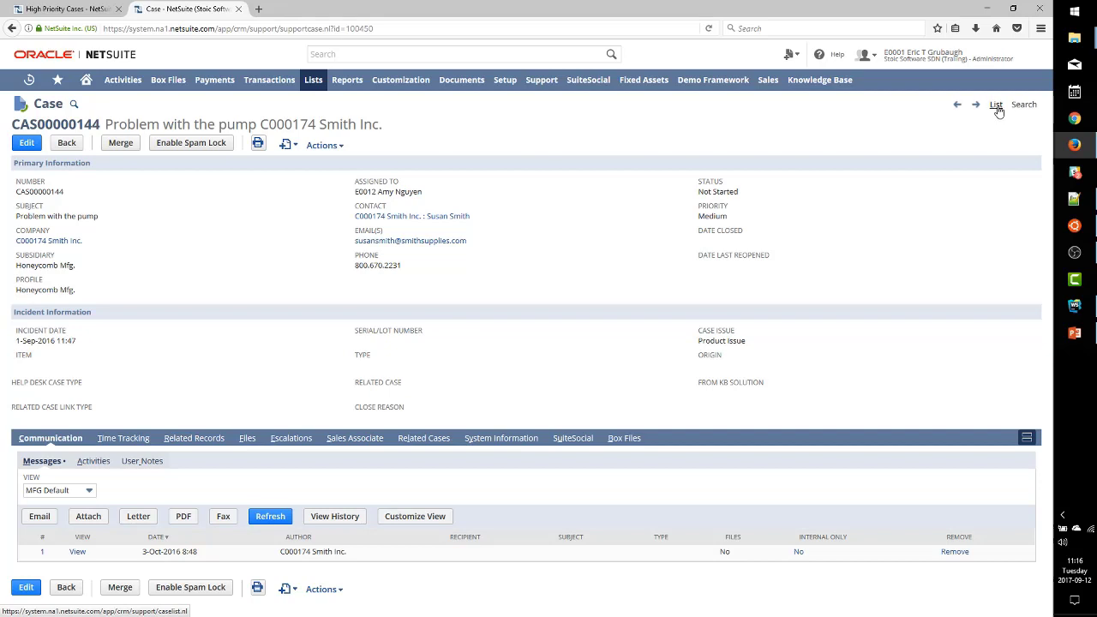
Open the case record's List and Search links each in a new browser tab.
right_click(995, 104)
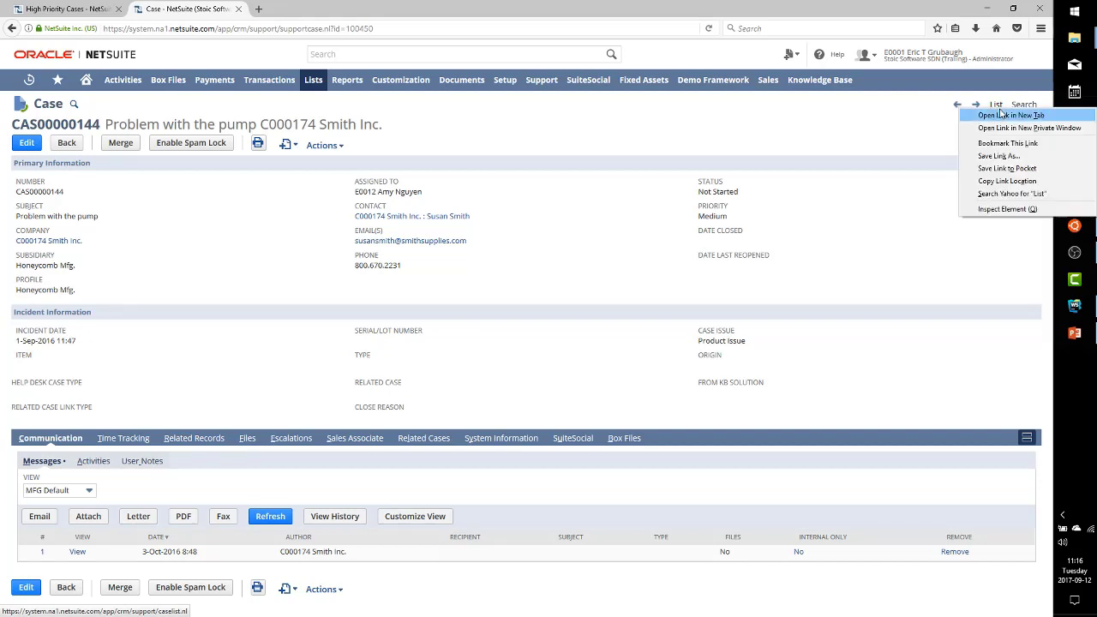
click(1011, 115)
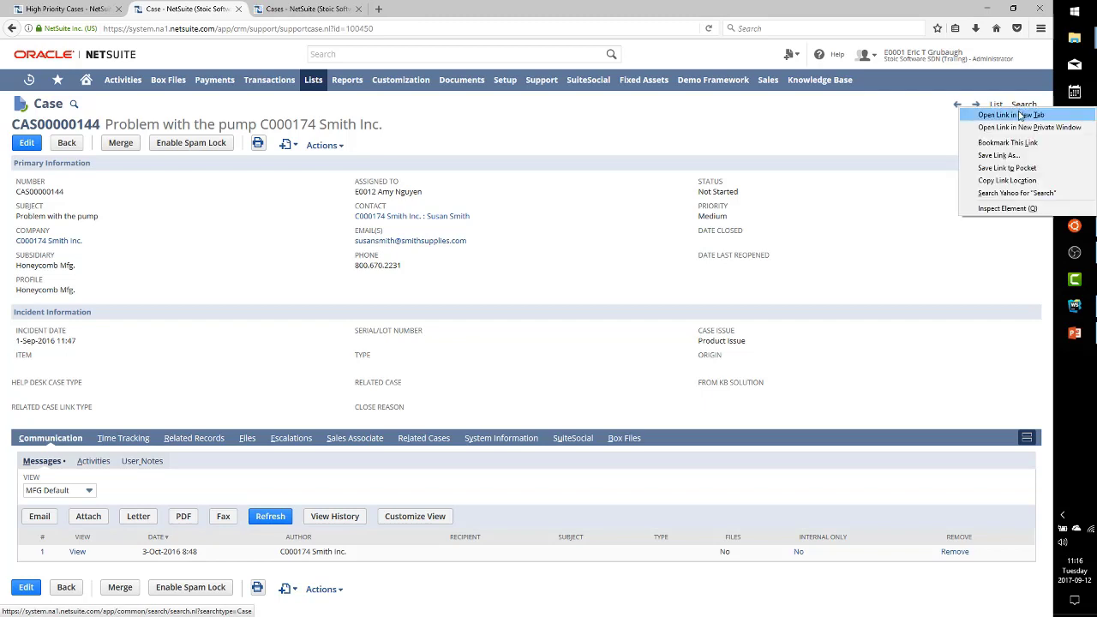
click(1004, 114)
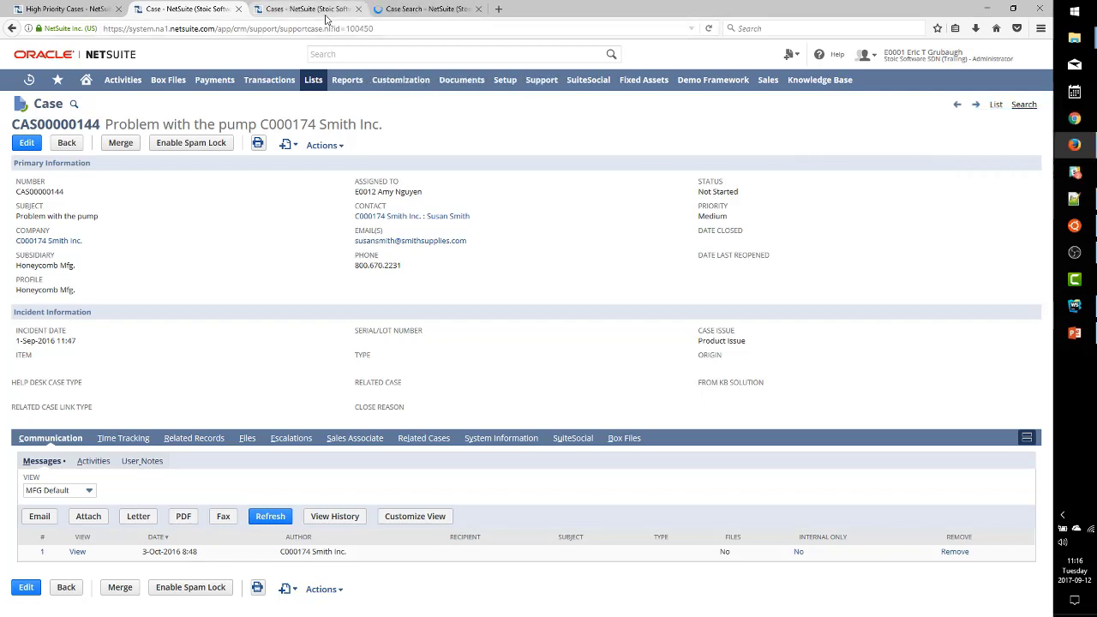
mouse_move(324, 8)
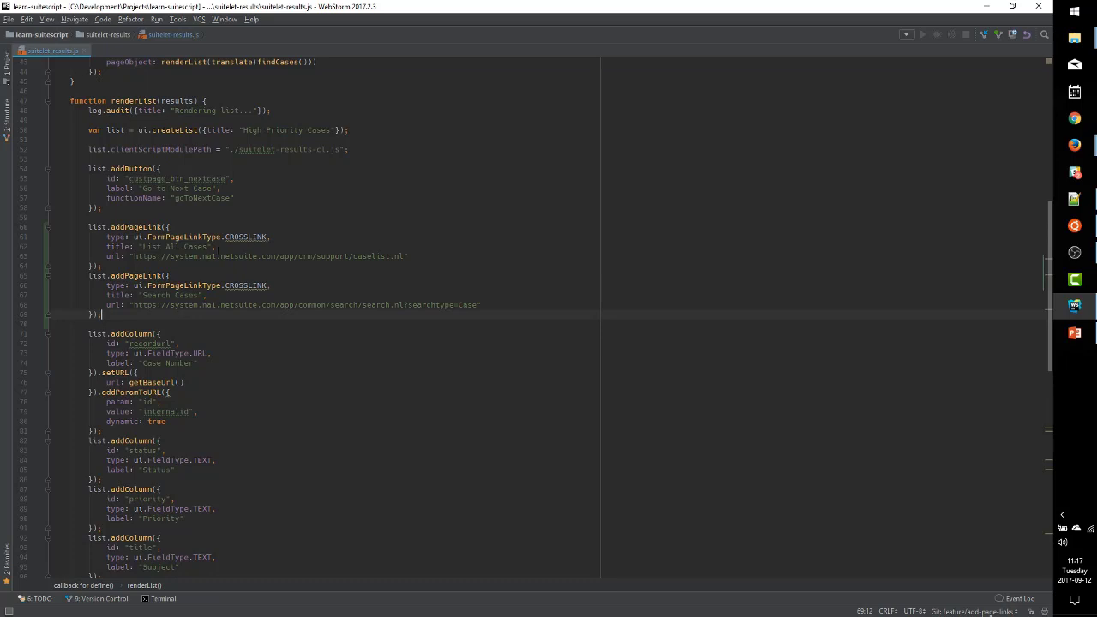
Strip the domain from the List All Cases and Search Cases URLs, leaving relative paths.
drag(180, 257, 276, 257)
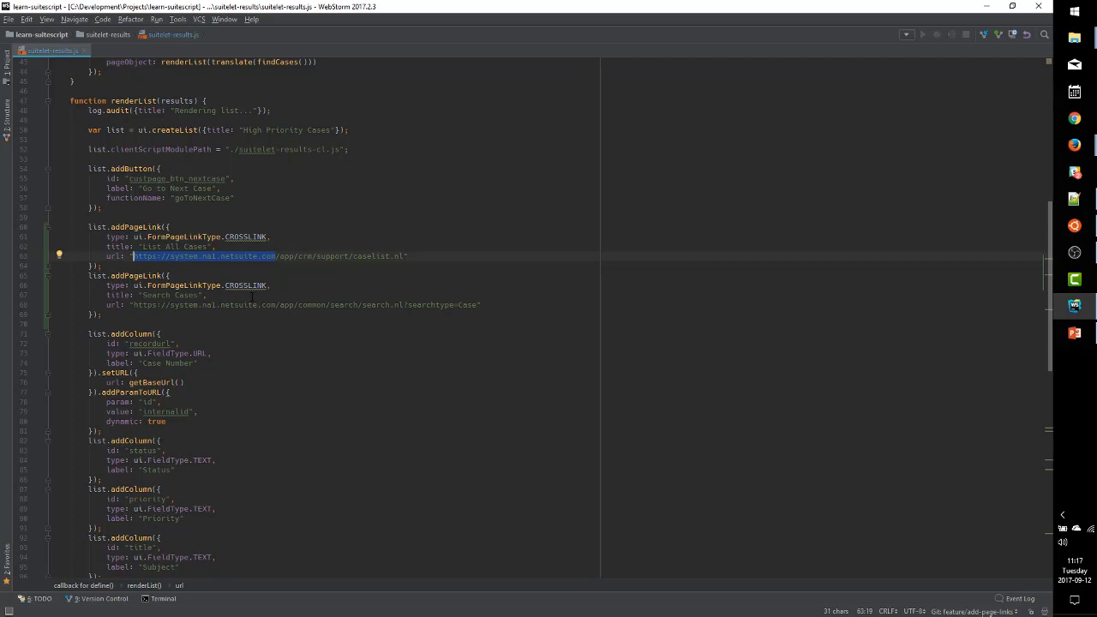
key(Delete)
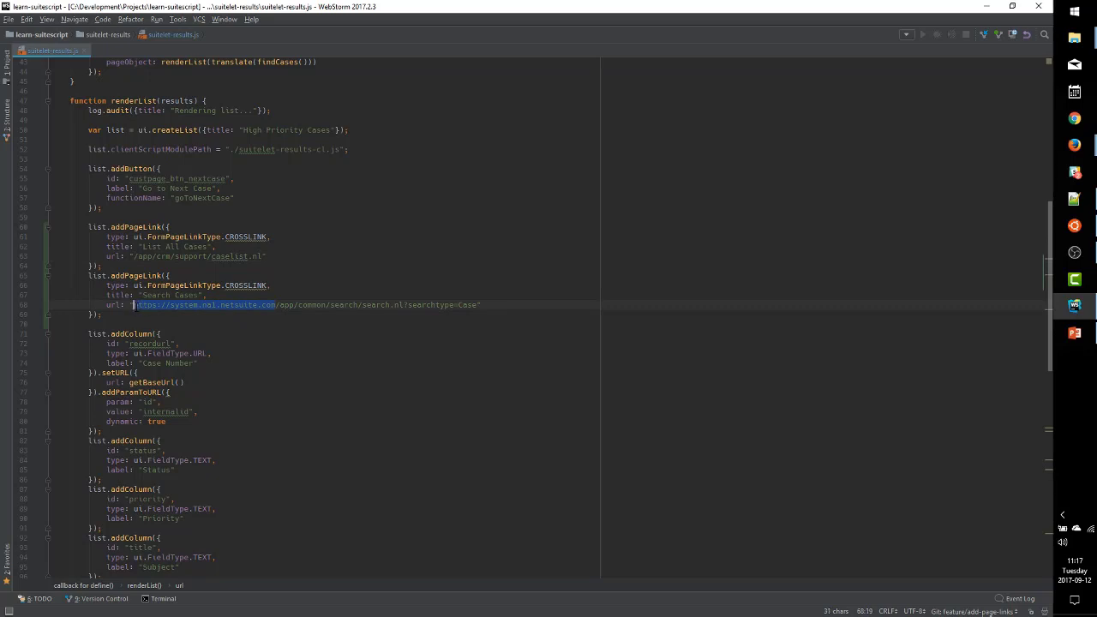
key(Delete)
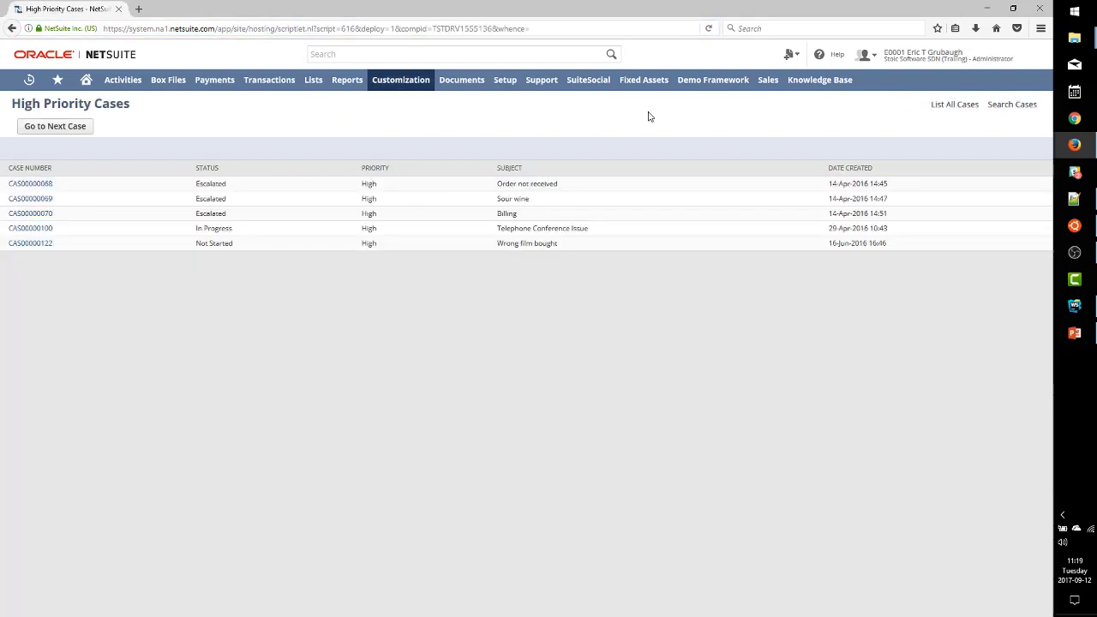
Follow the new case links from the Suitelet page, then return to High Priority Cases.
click(1011, 105)
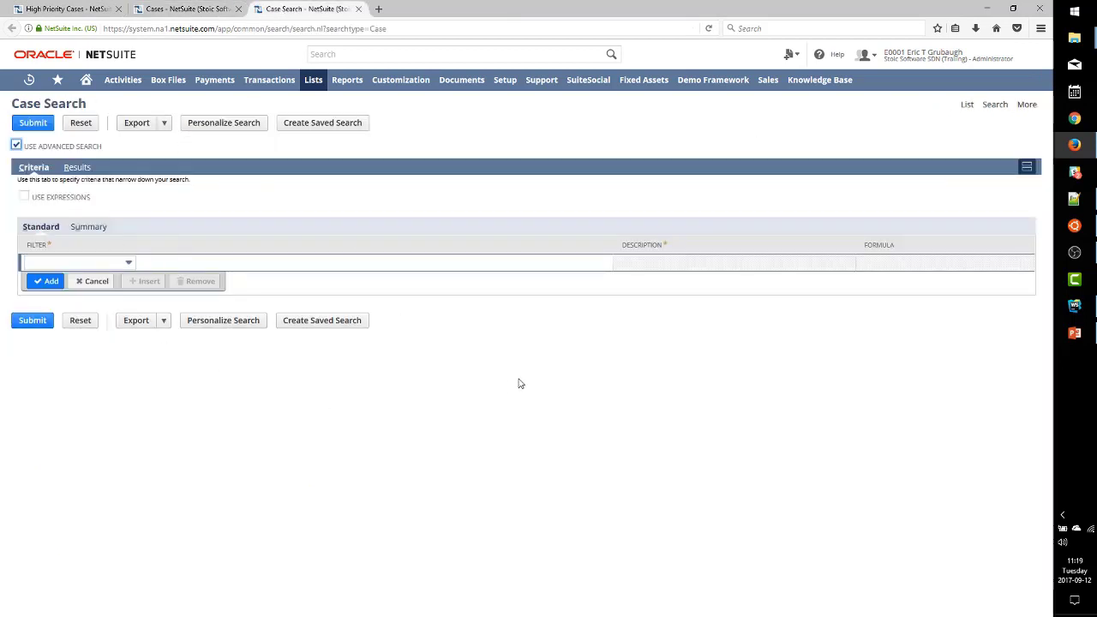
click(65, 9)
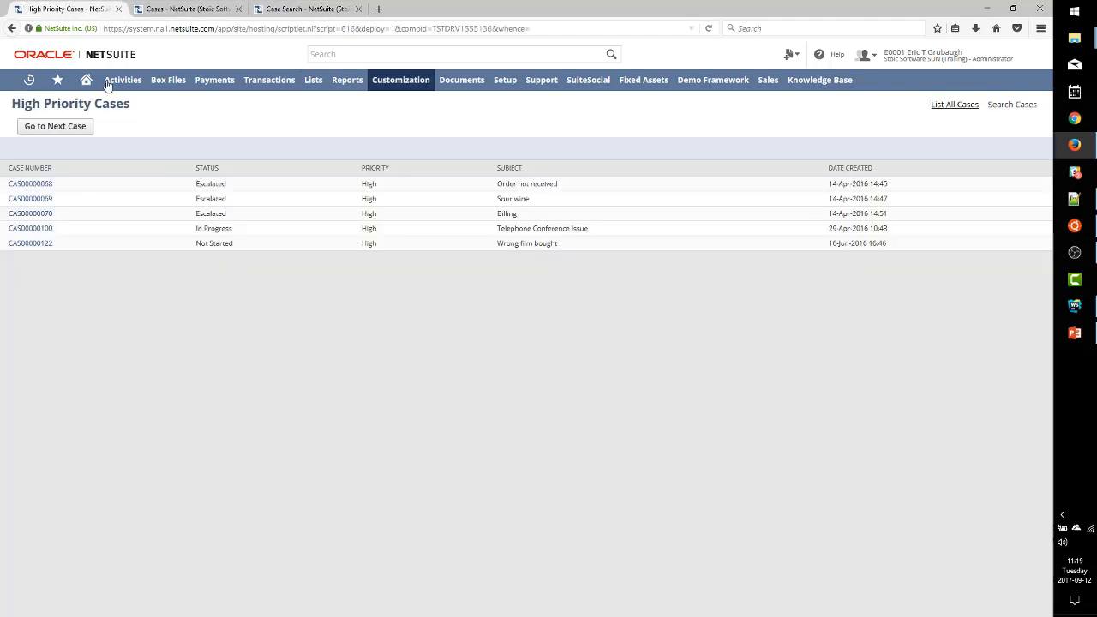
mouse_move(1071, 324)
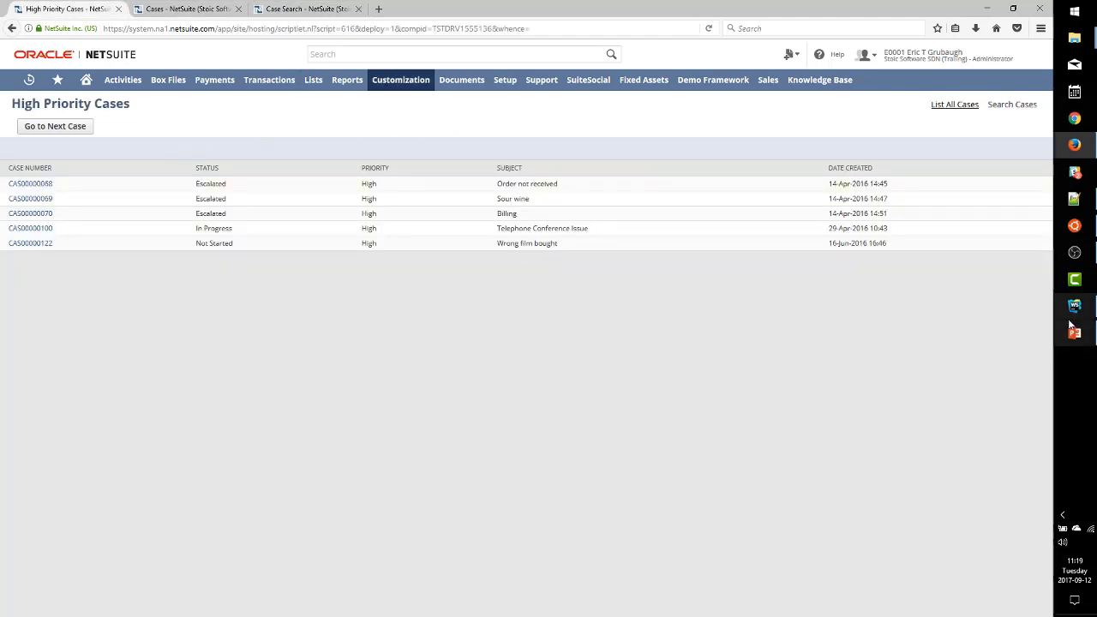
click(1073, 305)
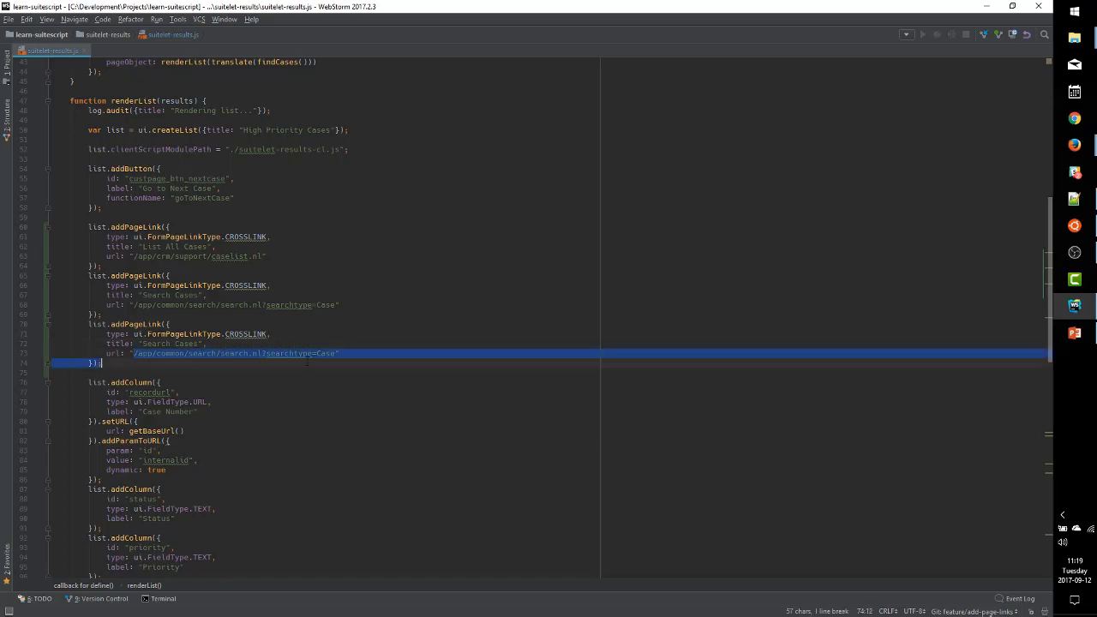
Title the duplicated addPageLink block 'Learn JavaScript!' pointing at the MDN URL.
text(Learn)
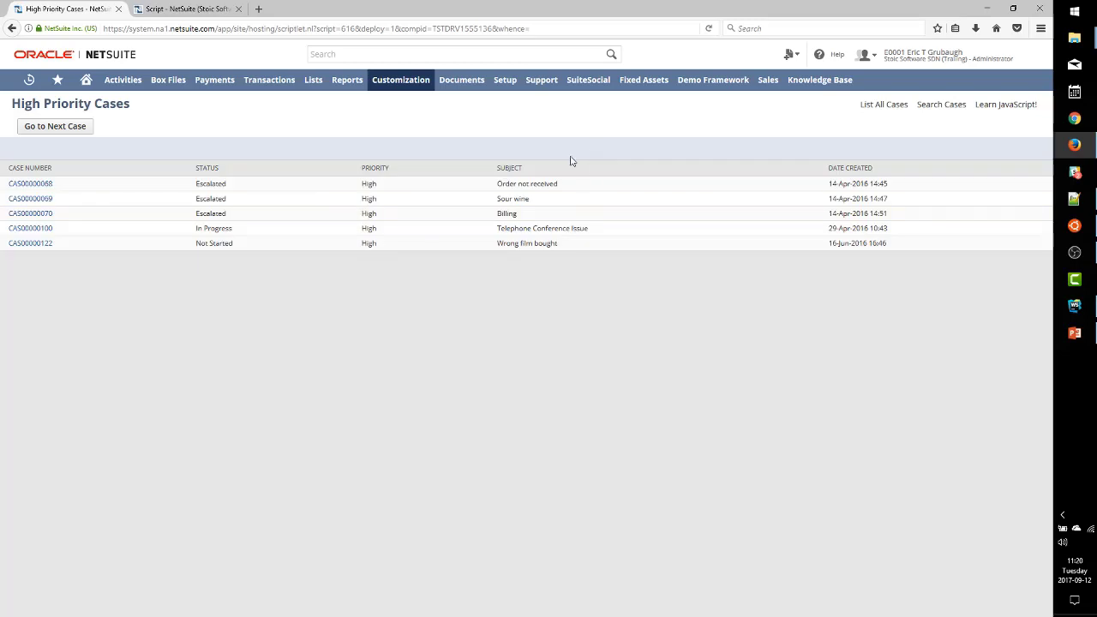
Launch Learn JavaScript! as a new MDN Web Docs tab and return to High Priority Cases.
right_click(1004, 104)
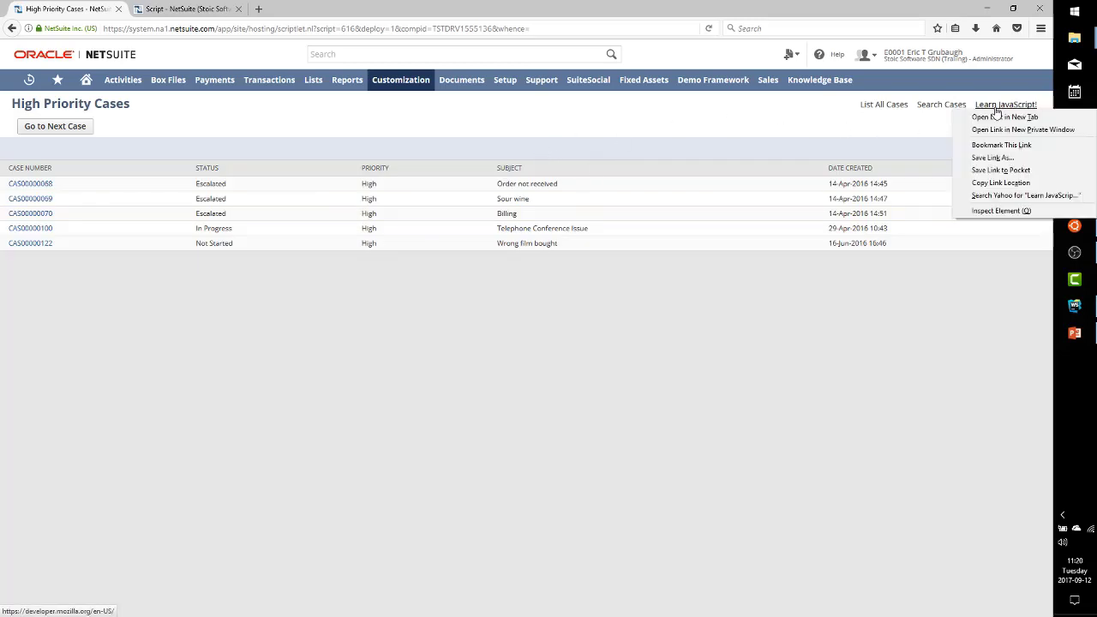
click(1004, 116)
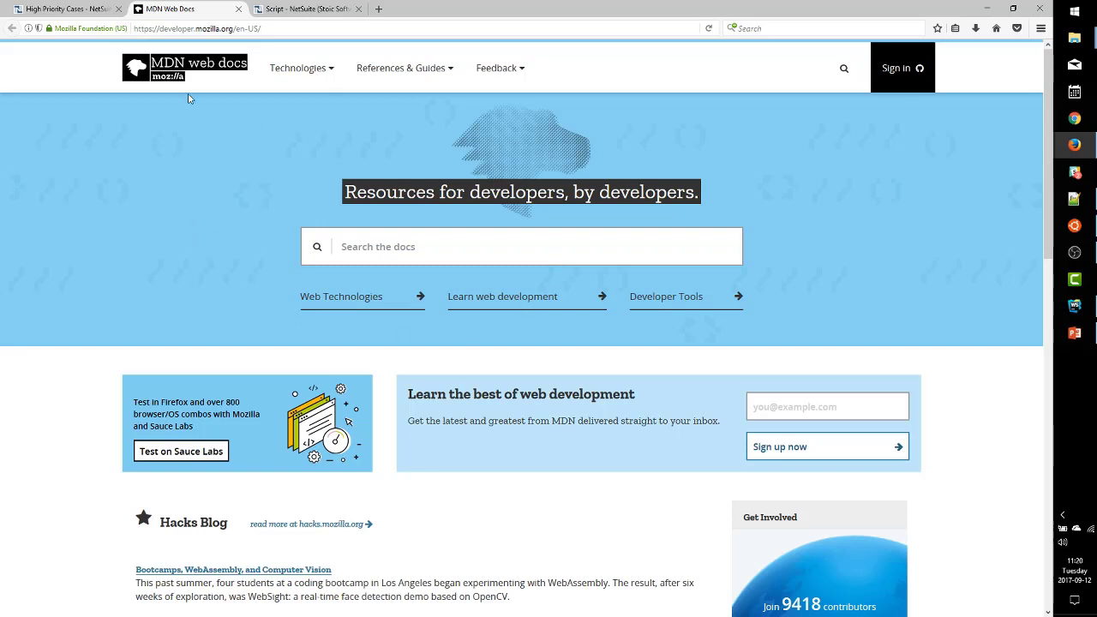
click(65, 9)
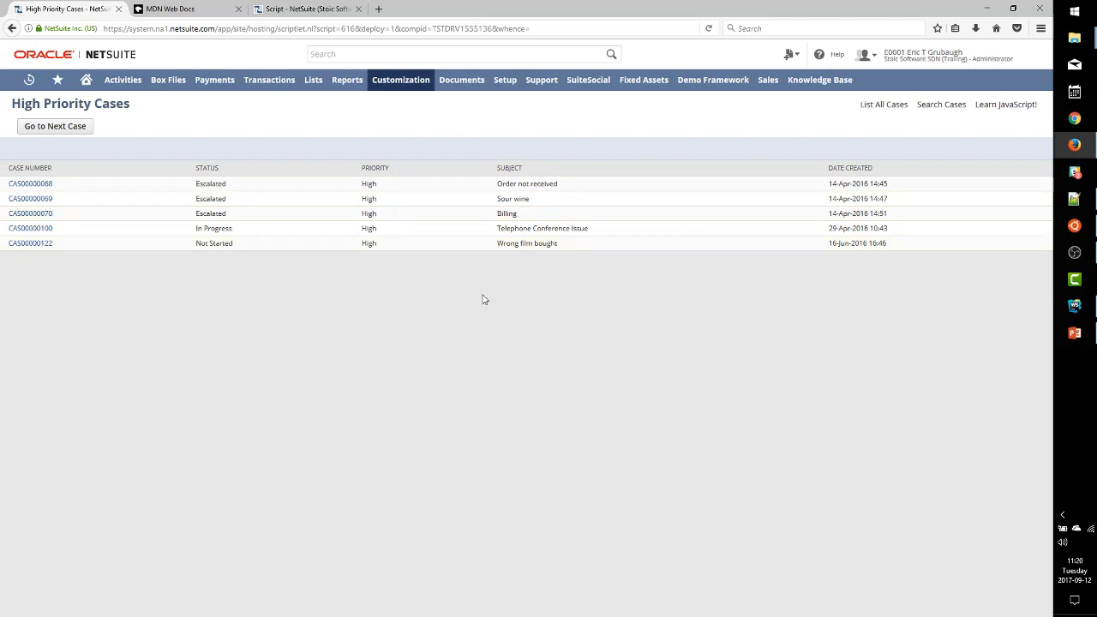
mouse_move(501, 260)
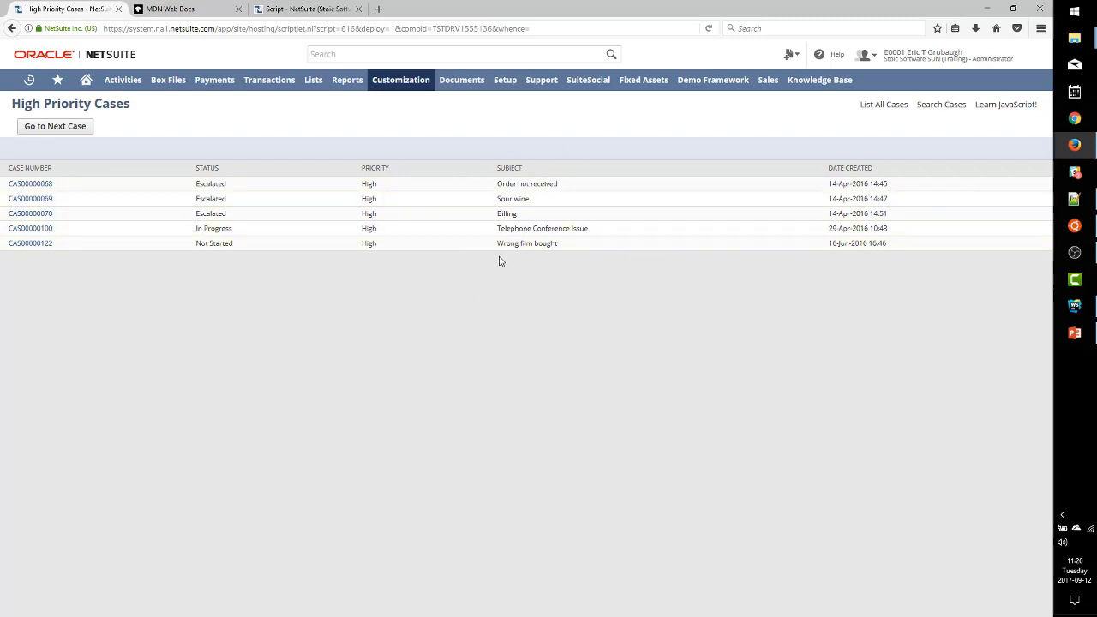
mouse_move(593, 271)
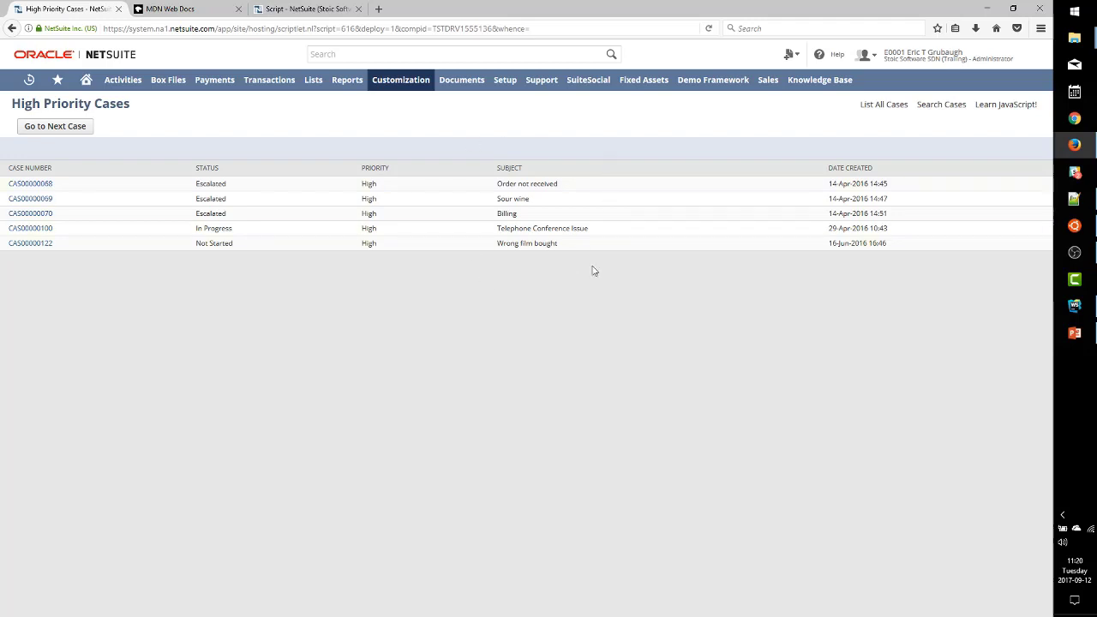
mouse_move(488, 288)
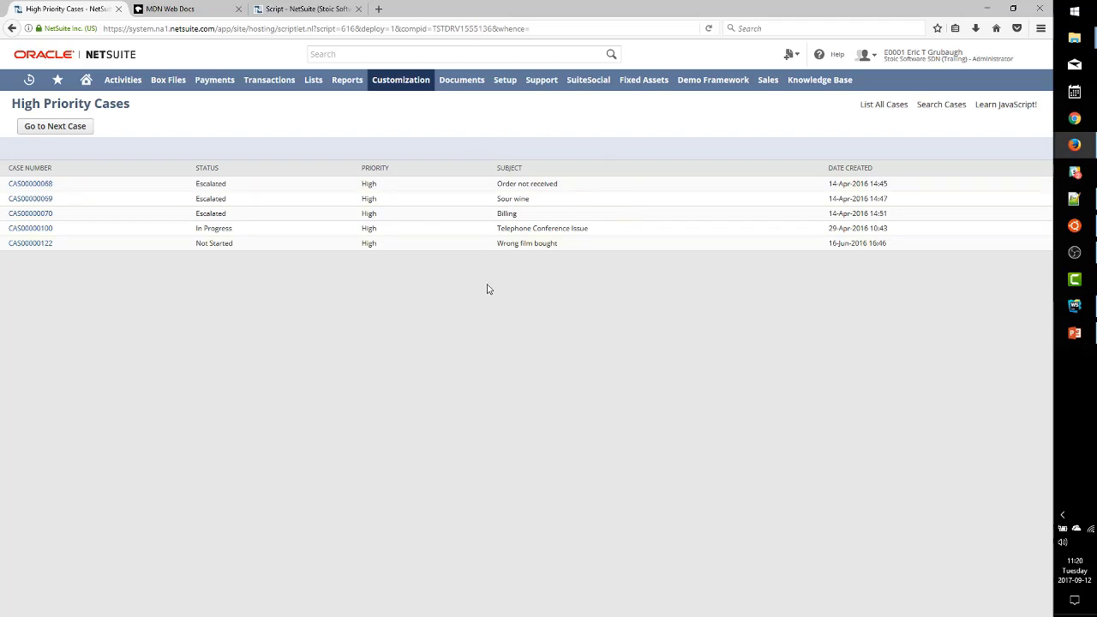
mouse_move(586, 164)
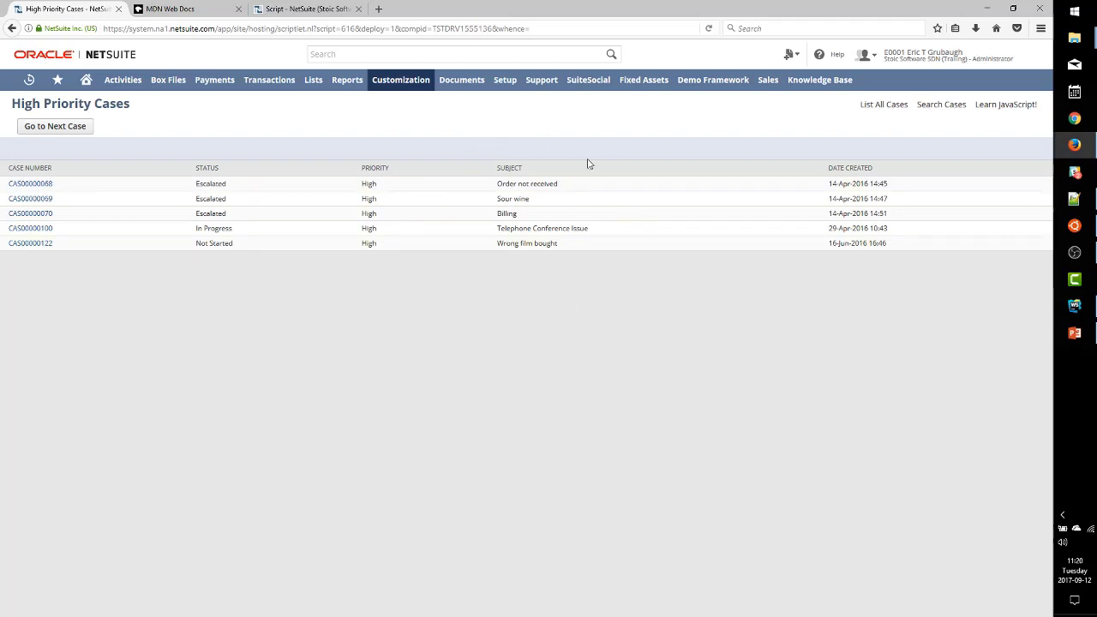
click(168, 8)
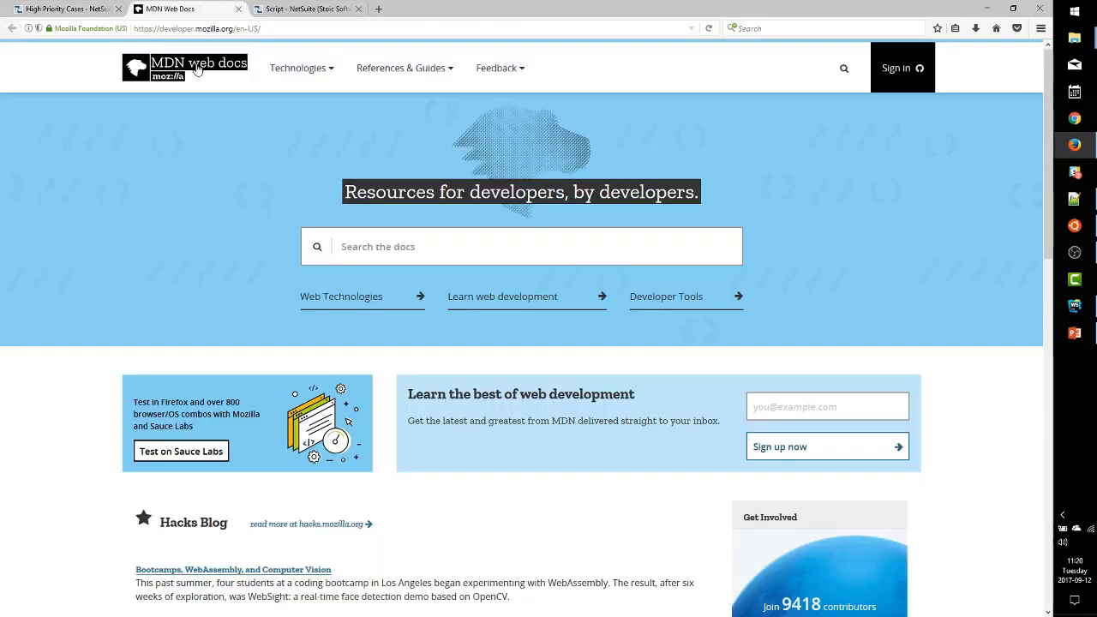
click(60, 8)
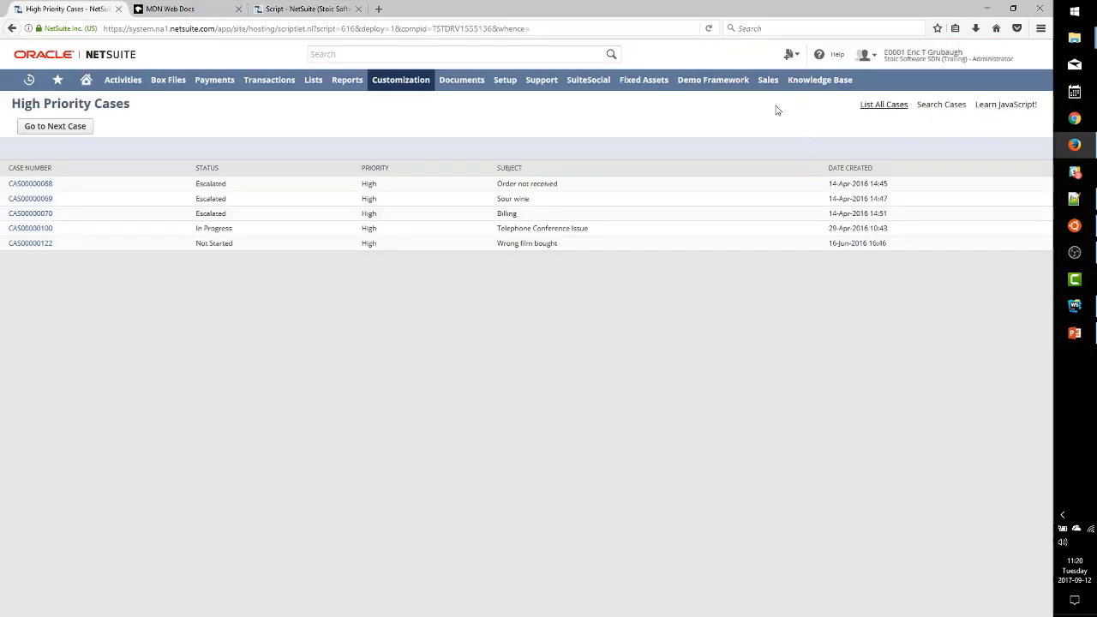